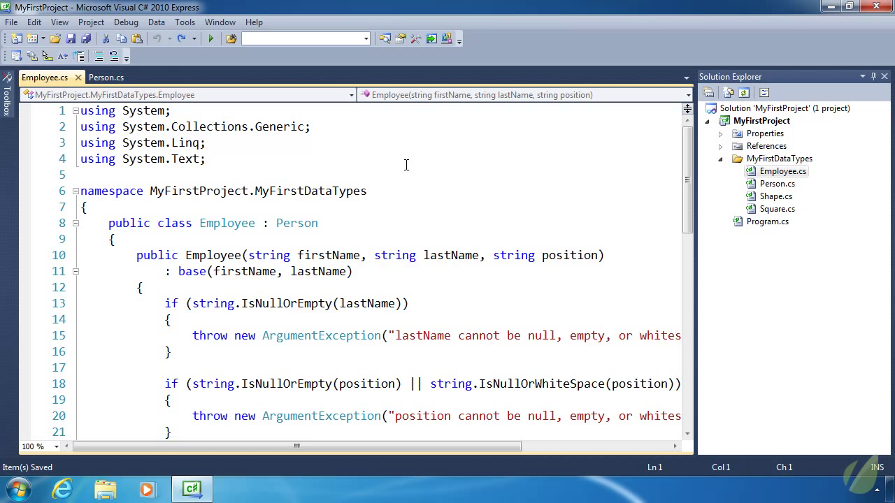
Add Shape as a second base class of Employee and build to show the multiple-base-classes error
left_click(320, 223)
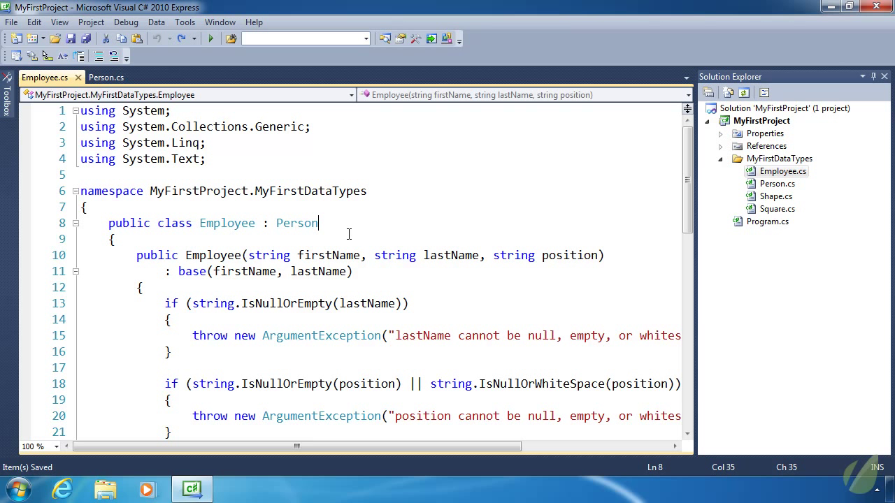
type(",")
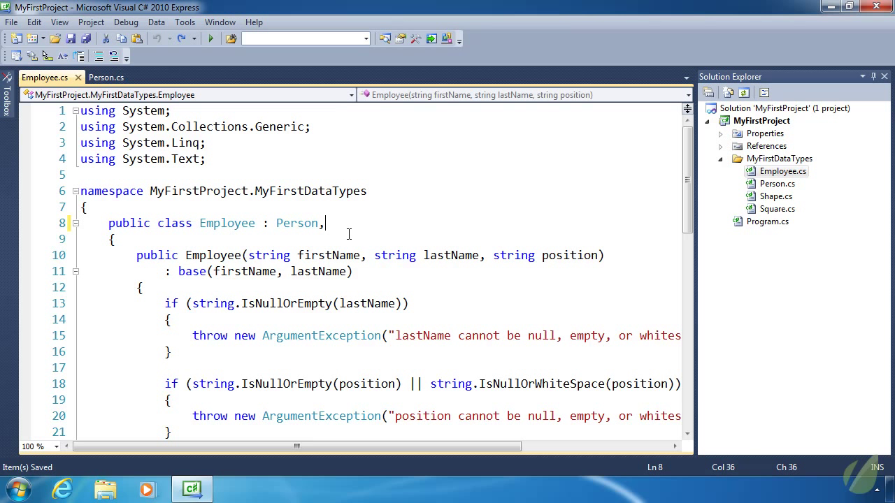
type("Shape")
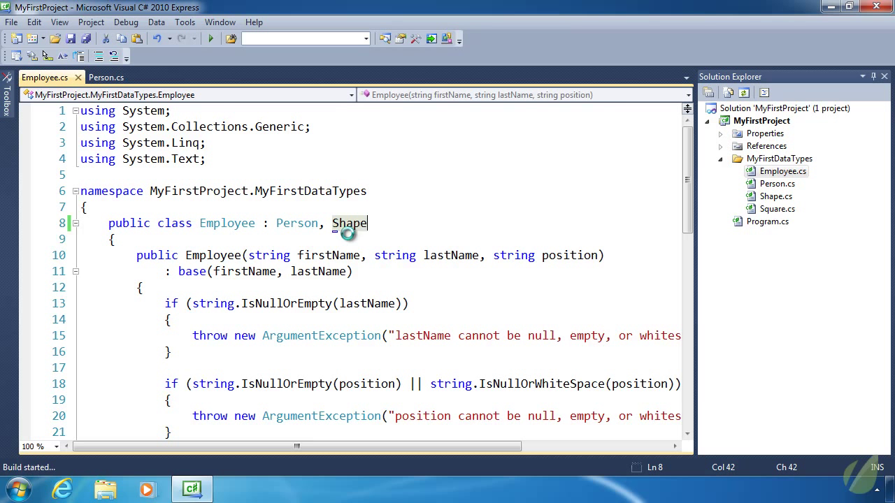
left_click(211, 40)
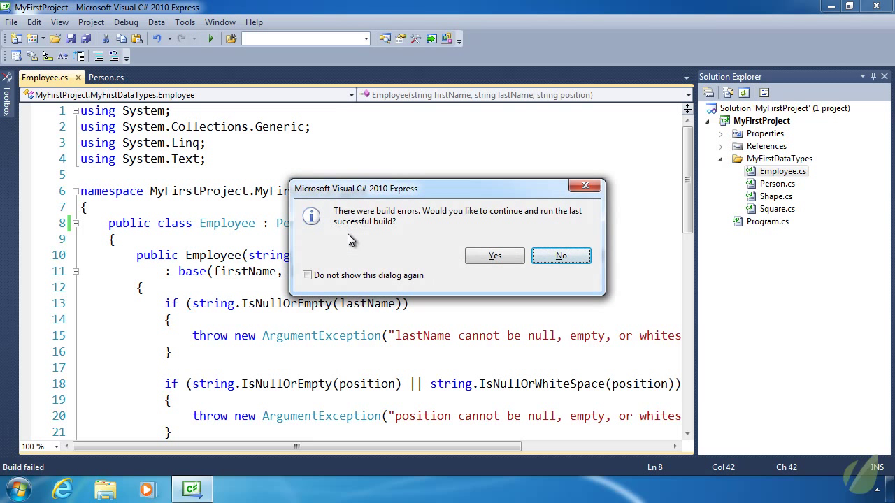
mouse_move(561, 256)
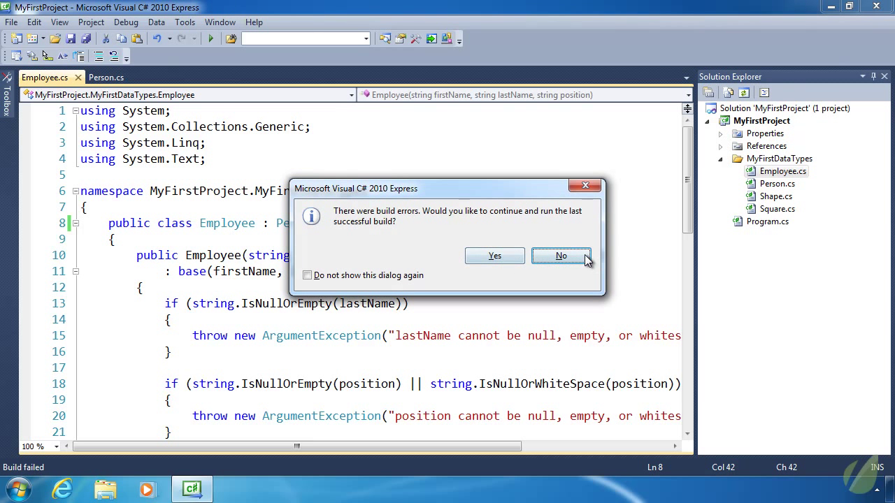
left_click(560, 256)
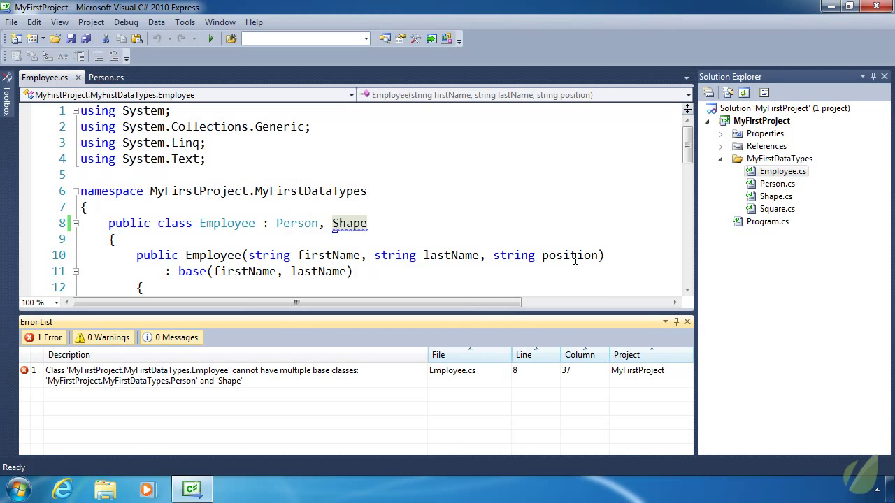
mouse_move(535, 266)
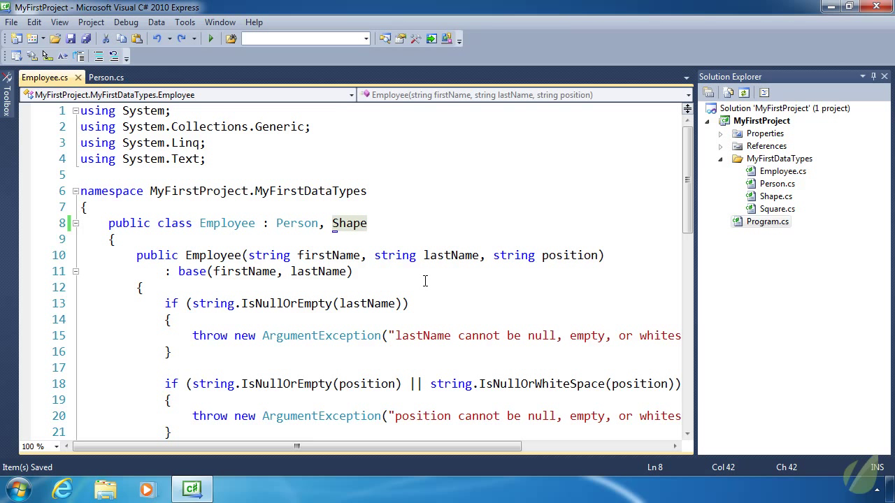
mouse_move(425, 285)
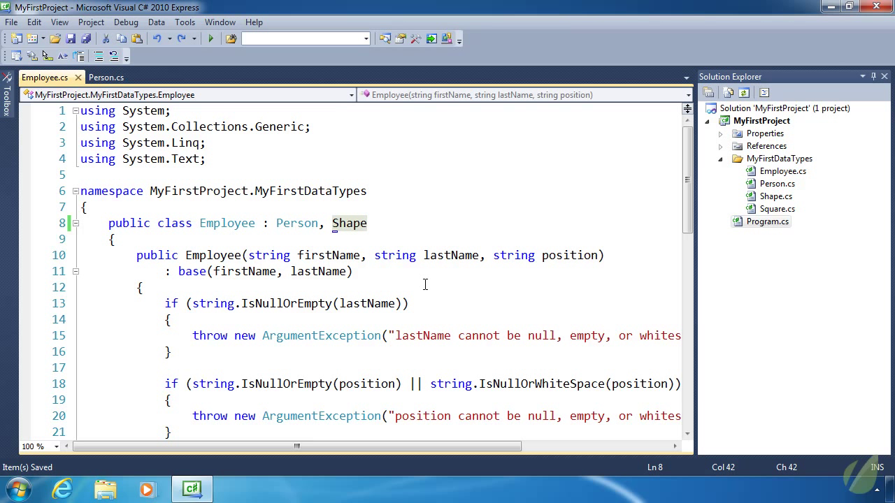
Delete ', Shape' from line 8 so Employee inherits only Person
left_click(367, 223)
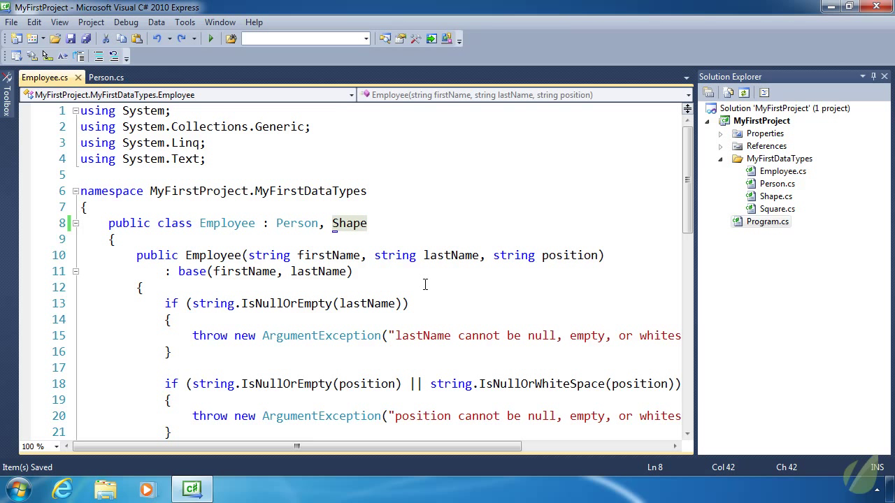
left_click(367, 223)
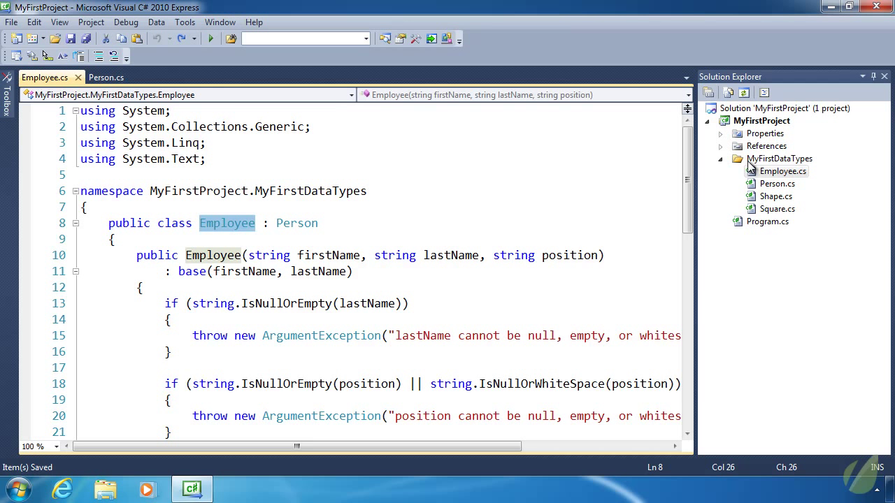
Create an ISalariable interface file in MyFirstDataTypes from the Interface template
right_click(779, 158)
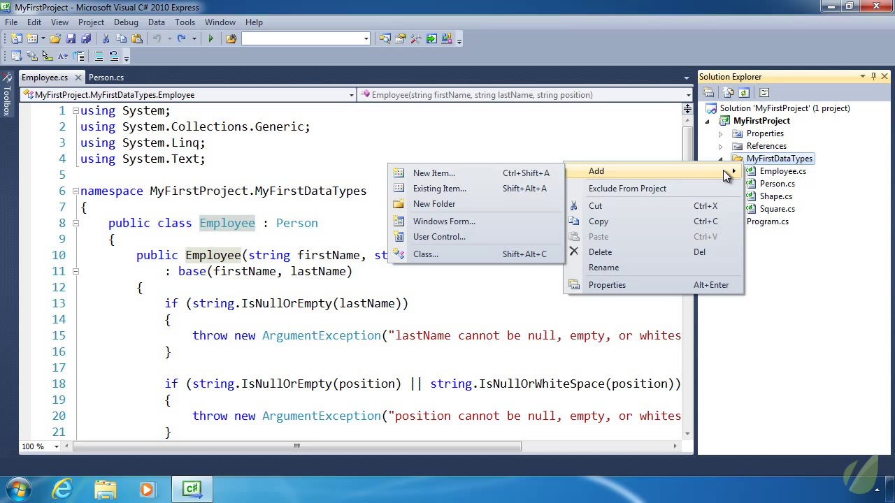
mouse_move(446, 256)
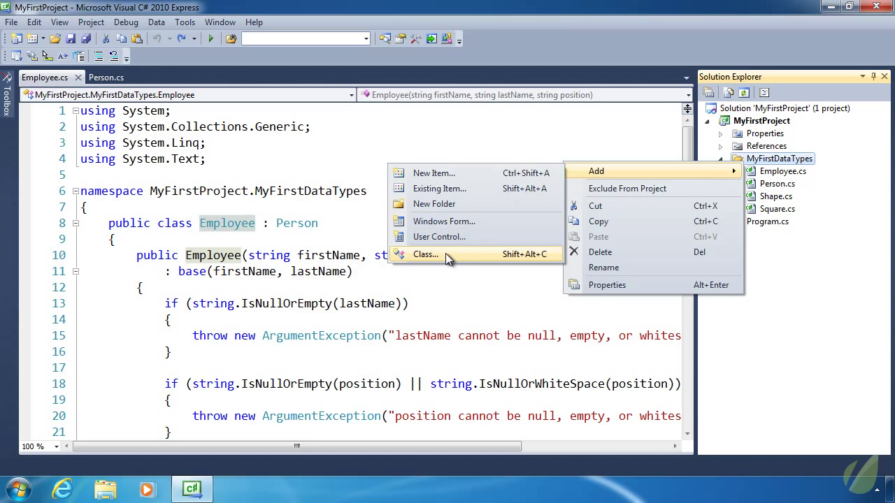
mouse_move(437, 256)
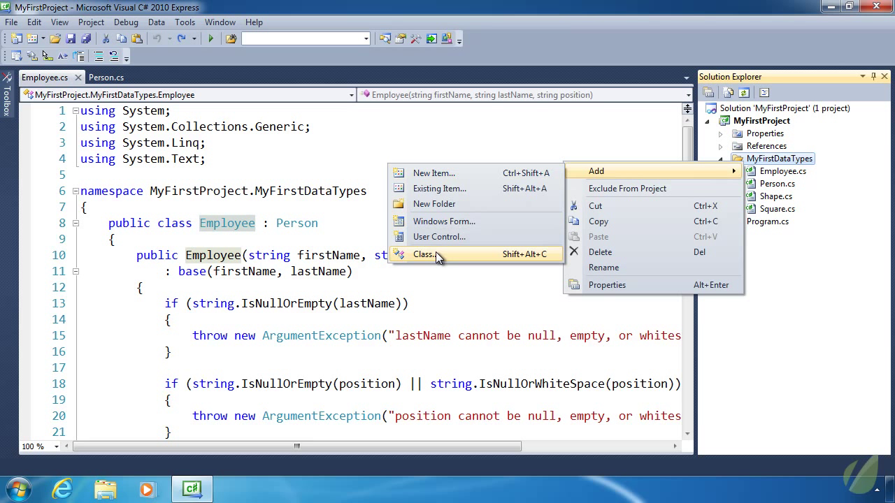
mouse_move(443, 261)
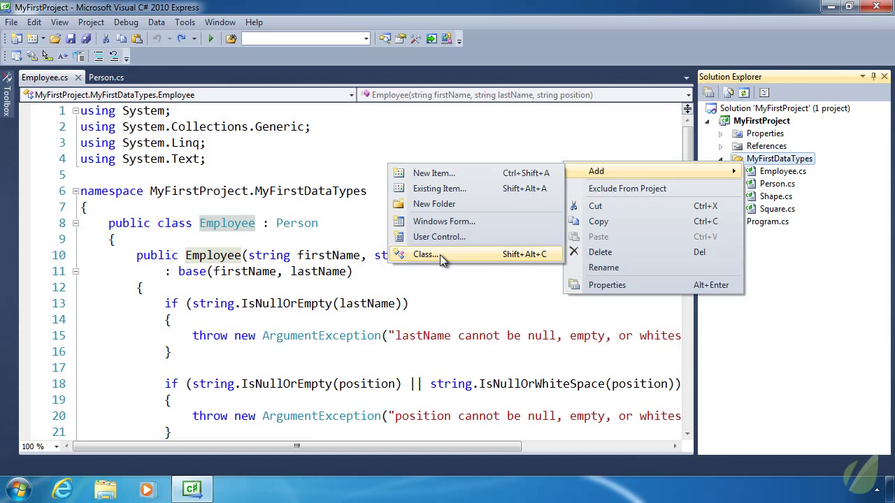
left_click(426, 254)
type("I")
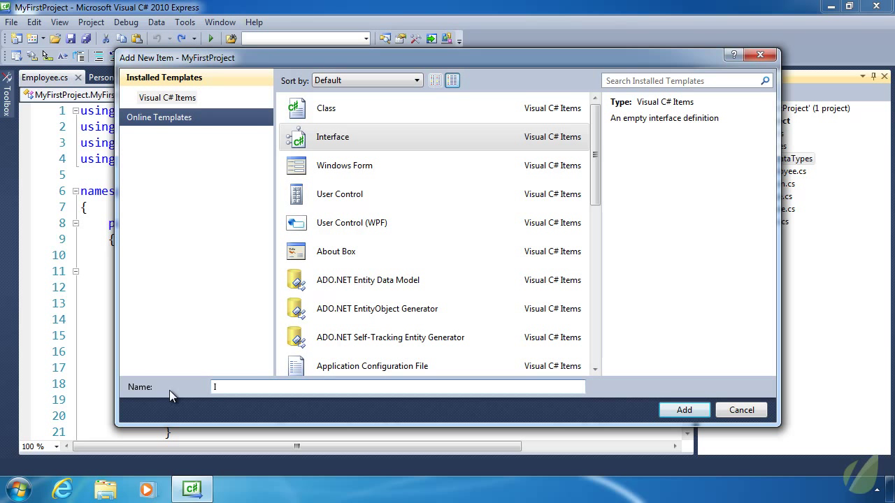
type("Salariable")
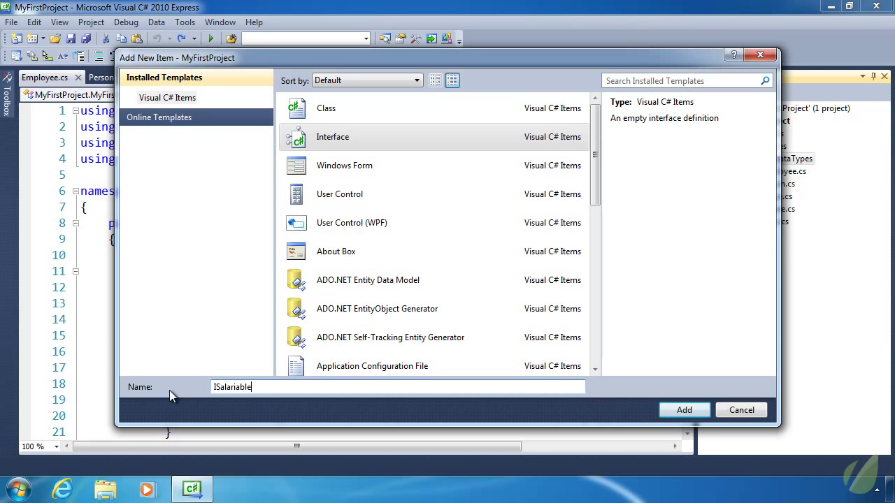
left_click(684, 410)
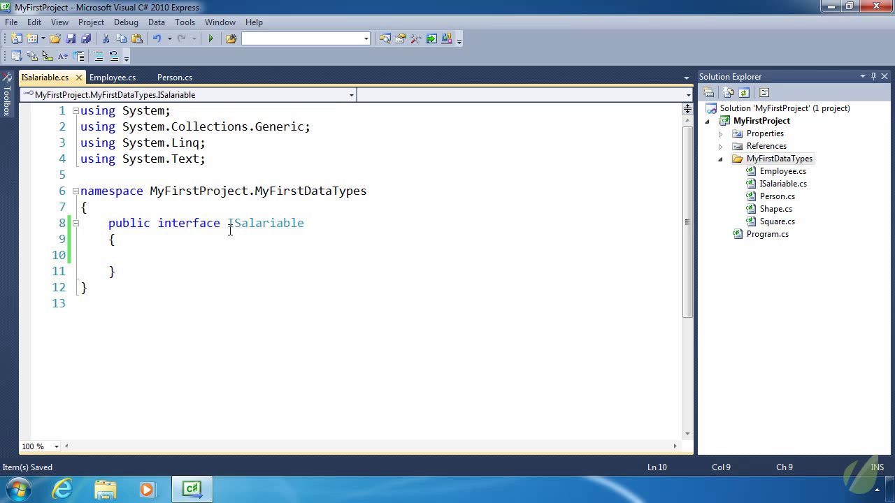
Declare 'decimal Salary { get; }' in ISalariable after trying and removing a private setter
type("decimal")
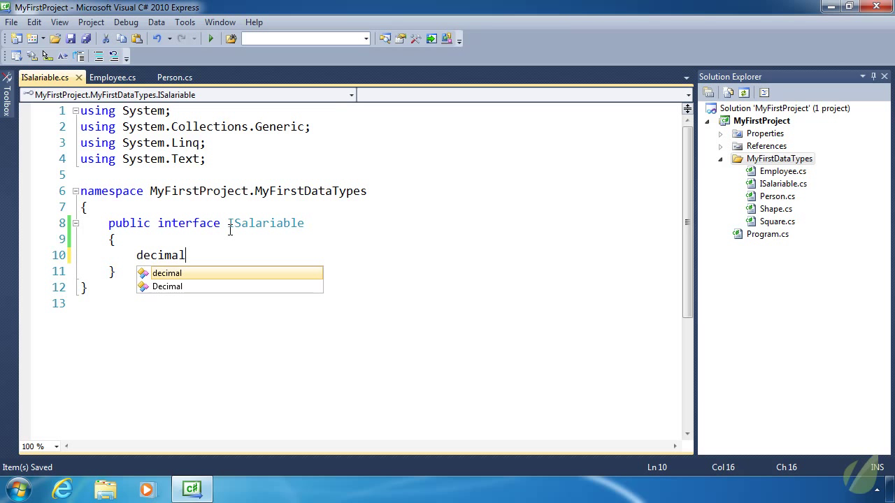
type("Salary { get;")
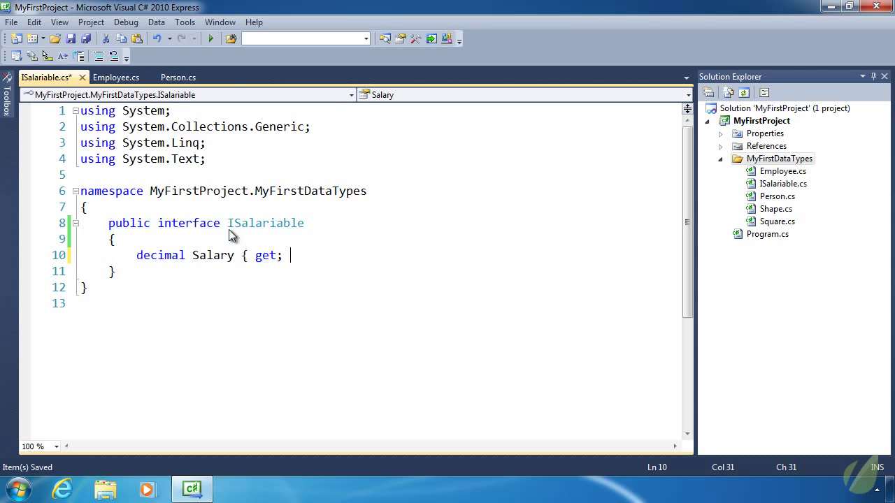
type("set; }")
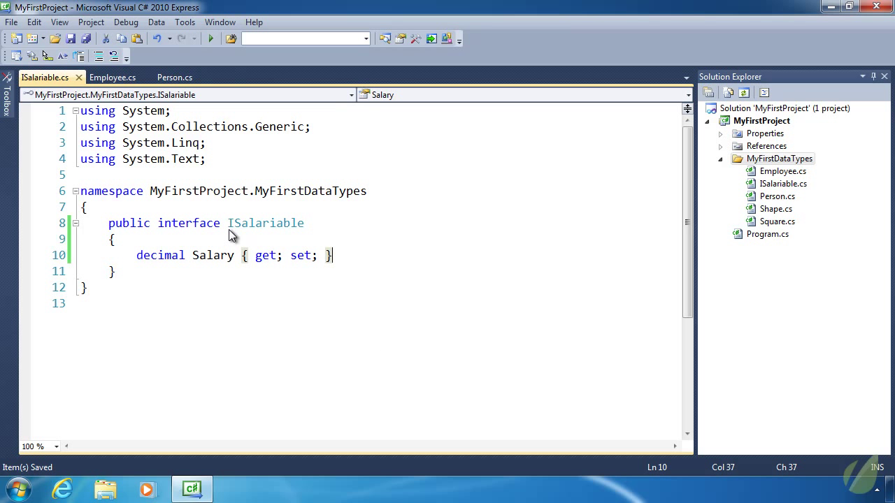
left_click(297, 255)
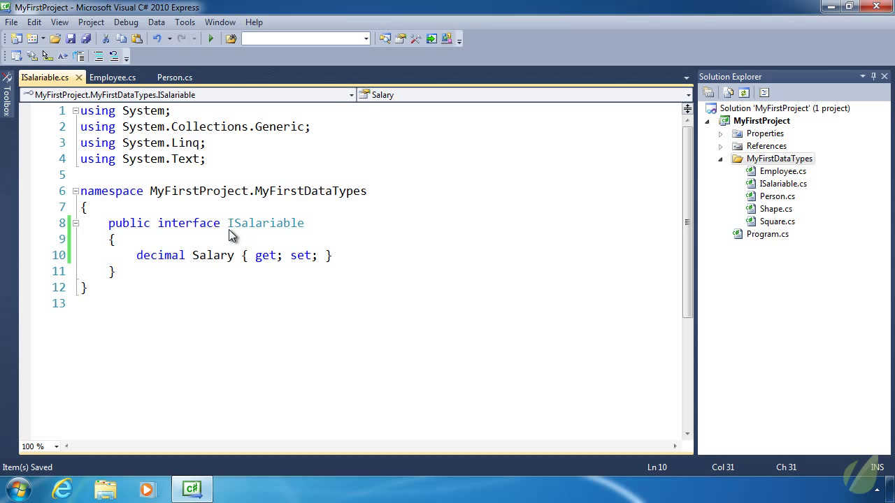
type("private")
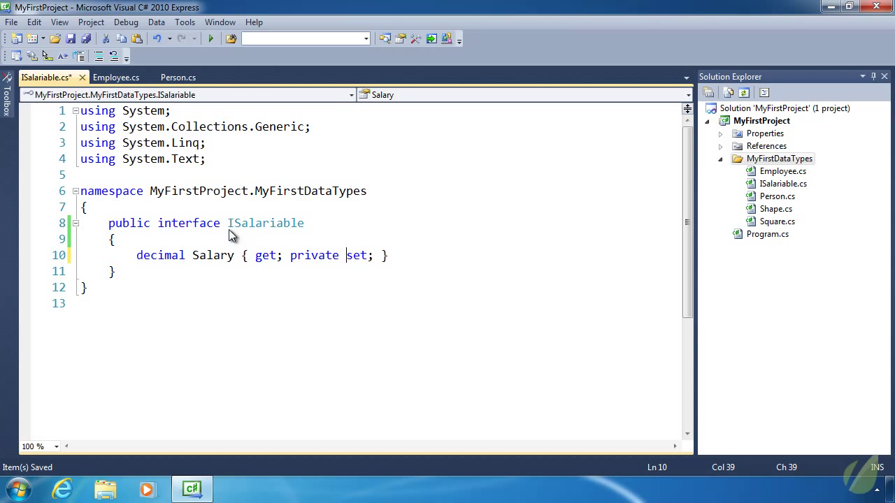
double_click(314, 255)
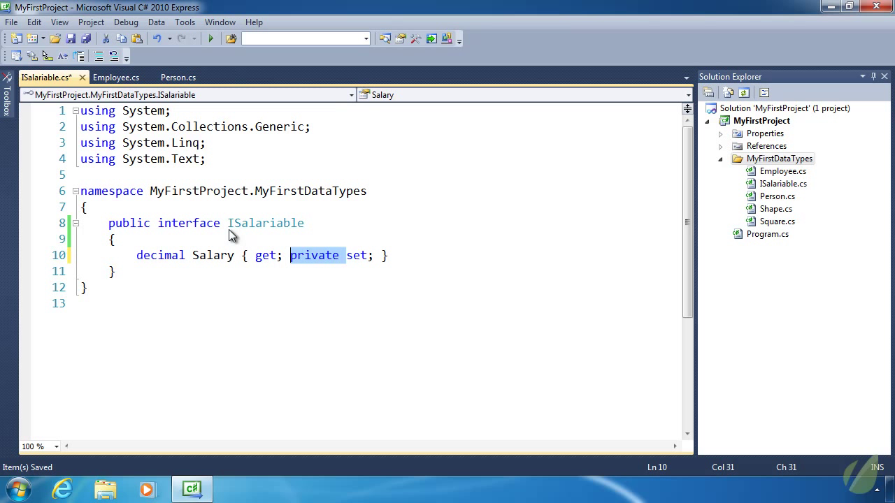
key("Delete")
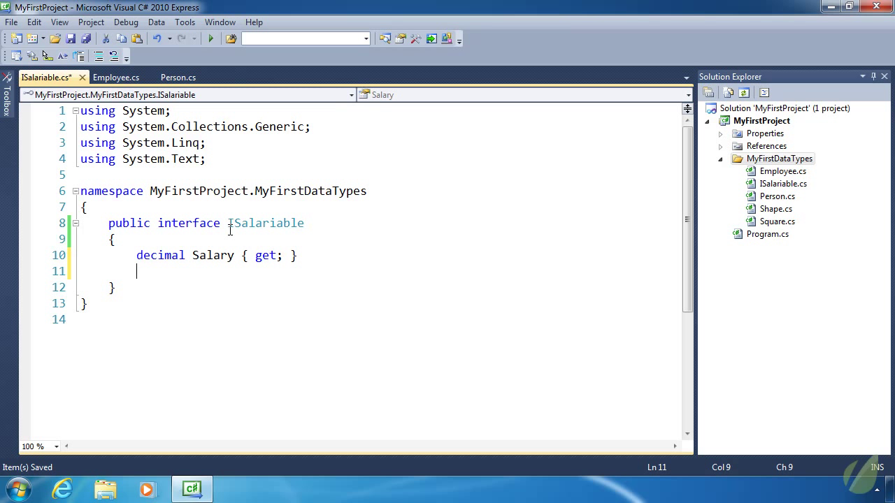
Add the 'void PaySalary();' declaration to ISalariable and save the file
type("void")
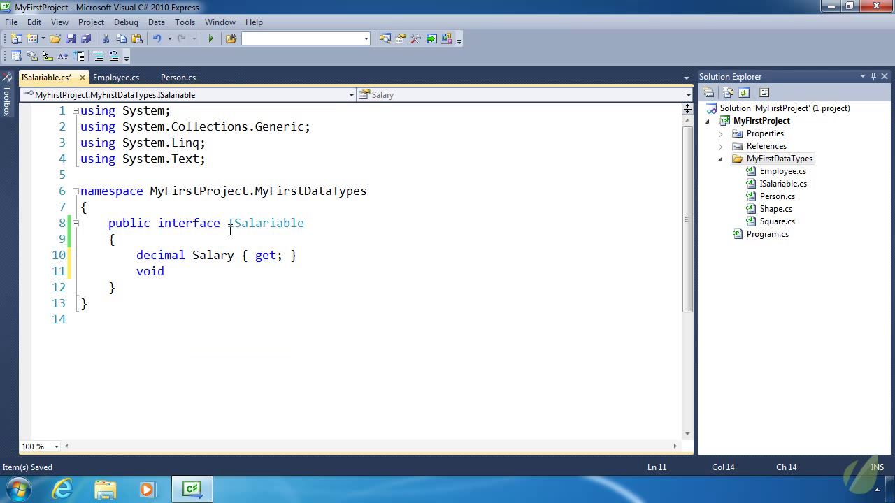
type("Pay")
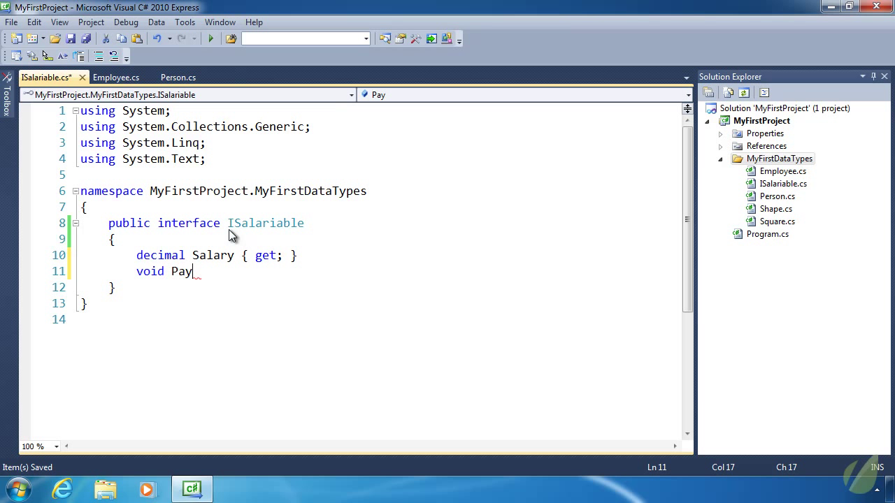
type("Sa")
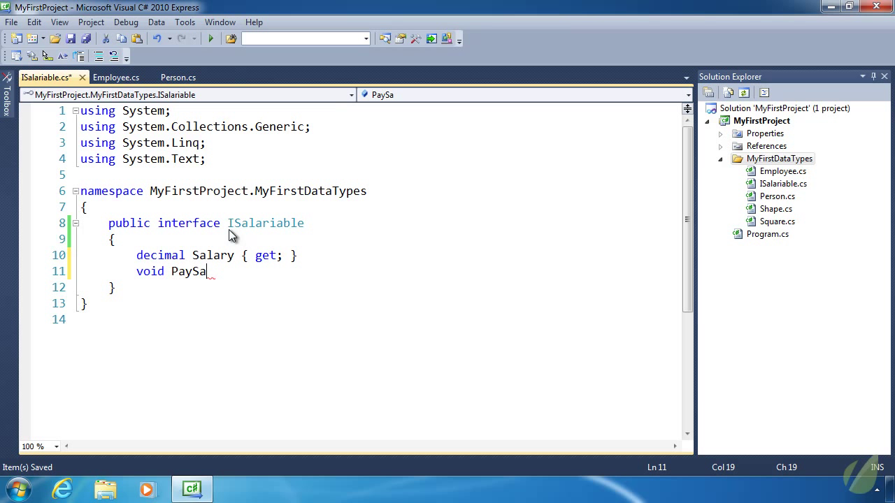
type("lary")
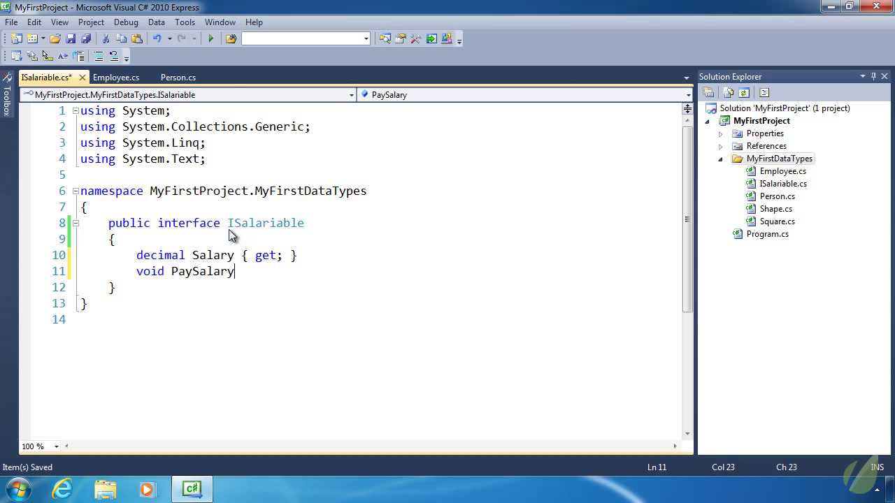
type("();")
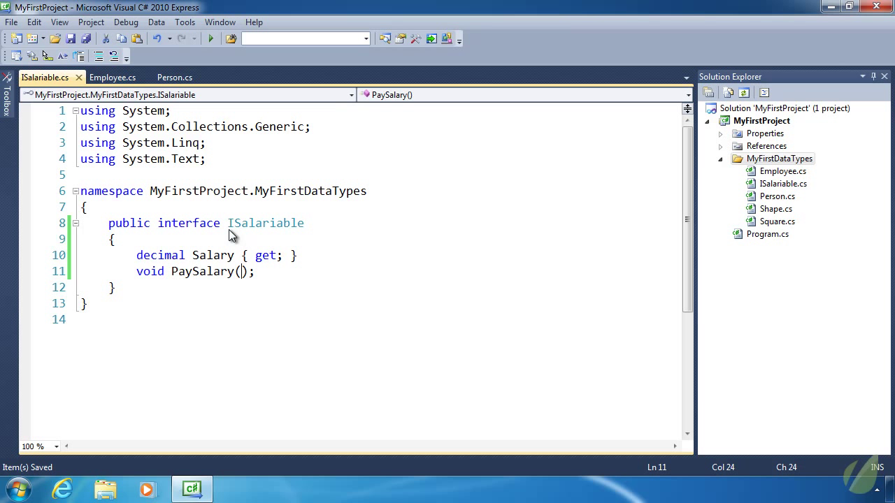
double_click(213, 255)
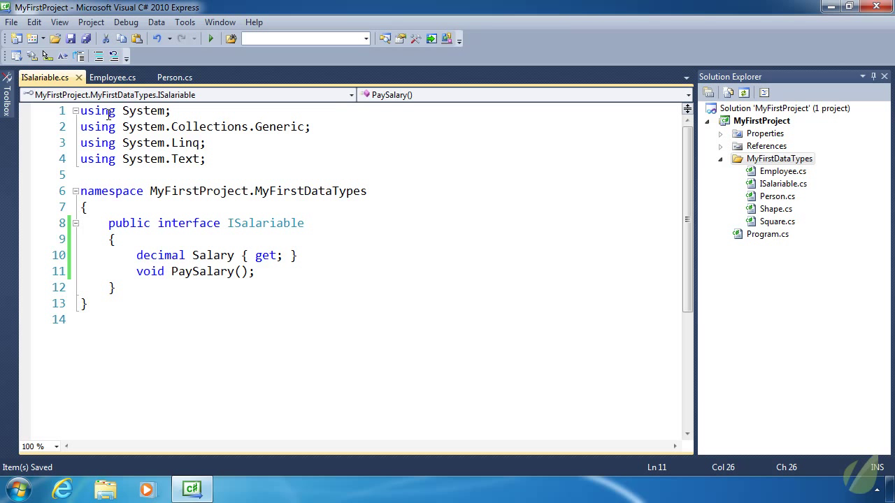
Append ', ISalariable' to Employee and generate explicit Salary and PaySalary stubs
left_click(112, 77)
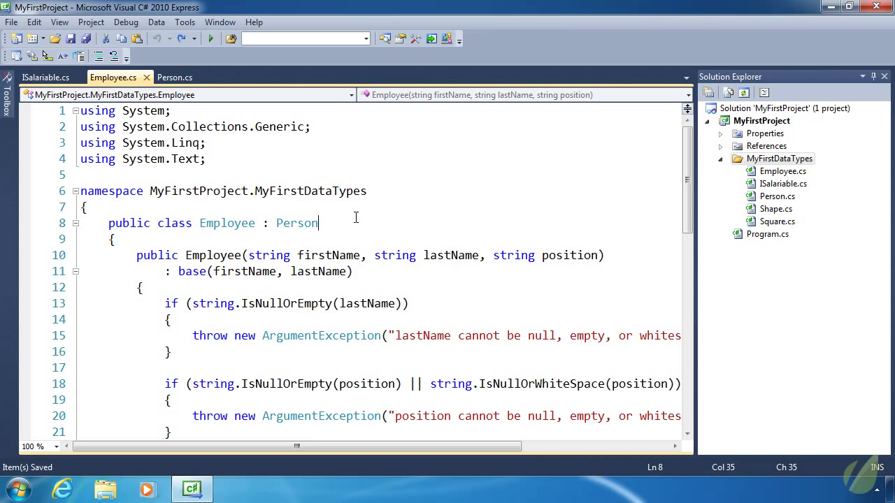
type(",")
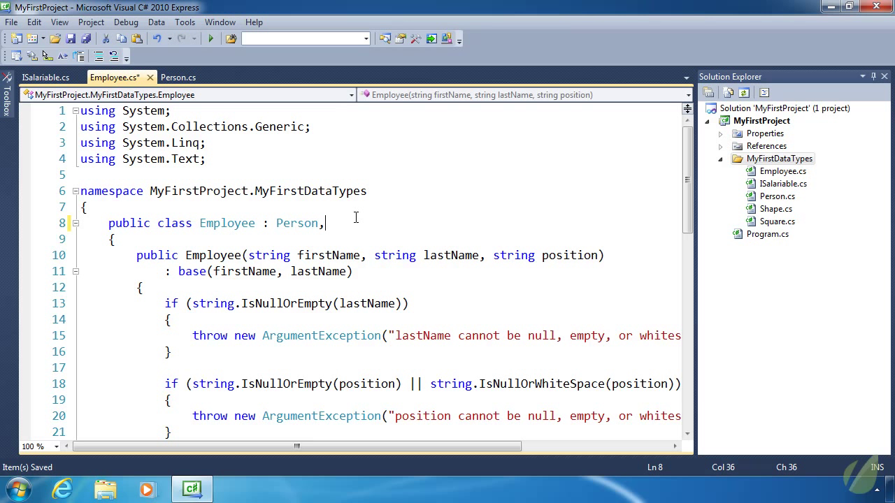
type("ISalariable")
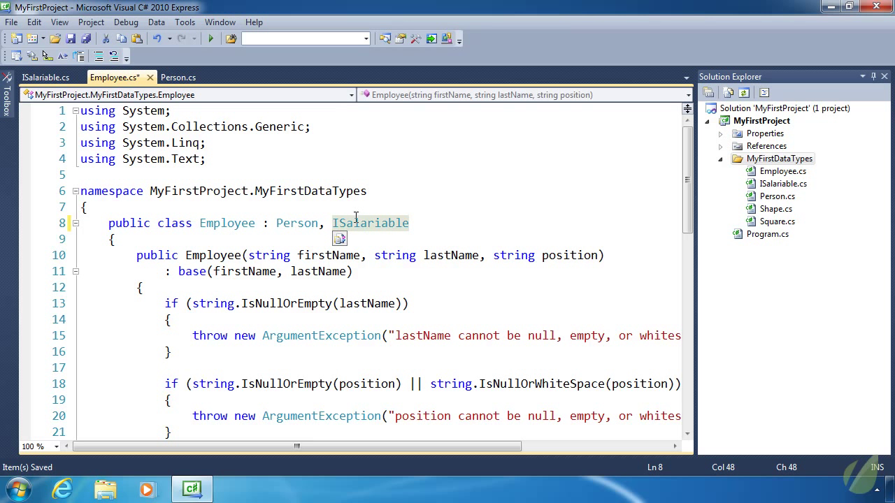
mouse_move(345, 241)
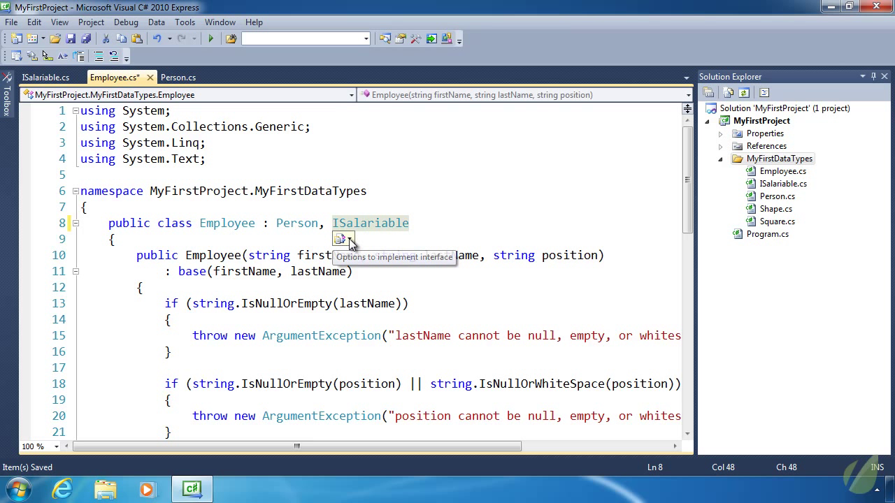
left_click(352, 238)
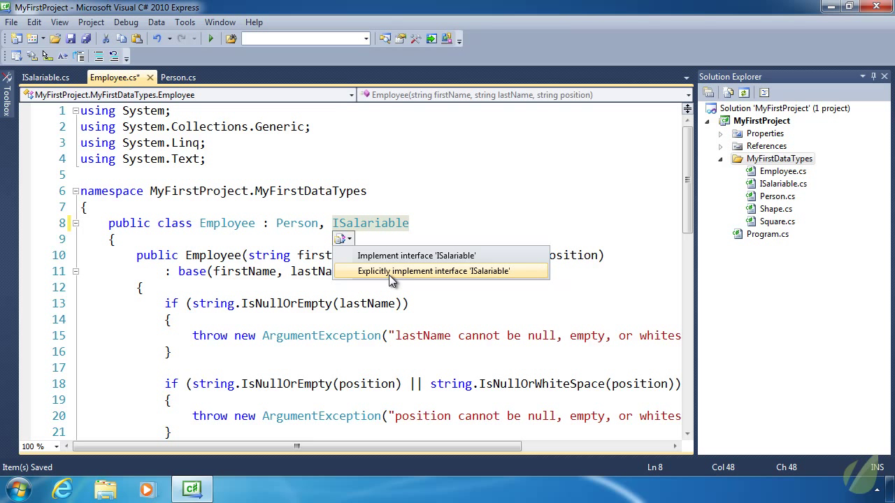
mouse_move(395, 255)
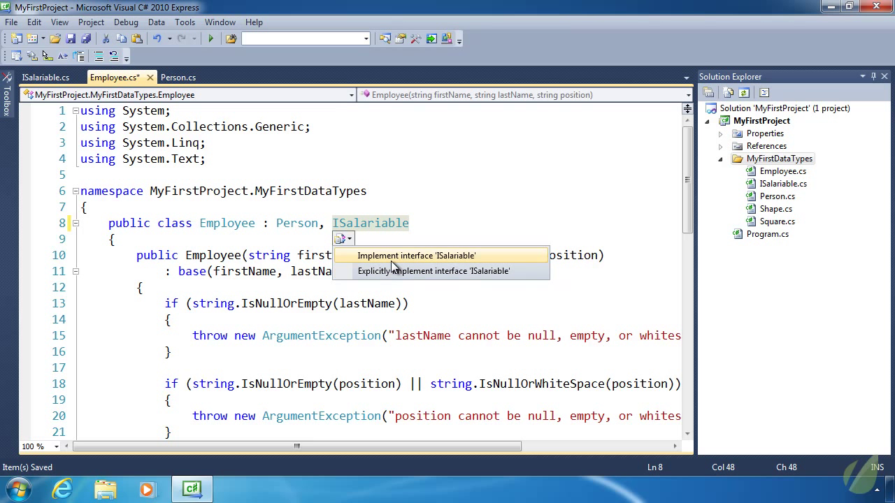
mouse_move(412, 284)
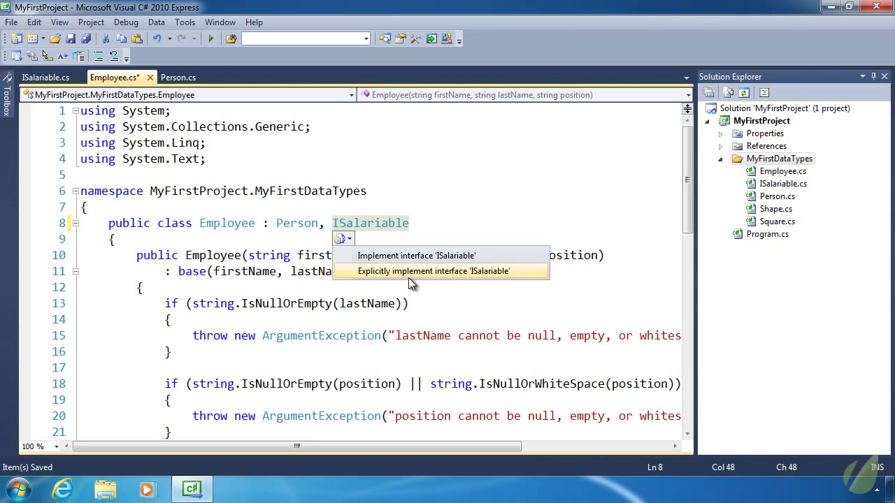
mouse_move(406, 278)
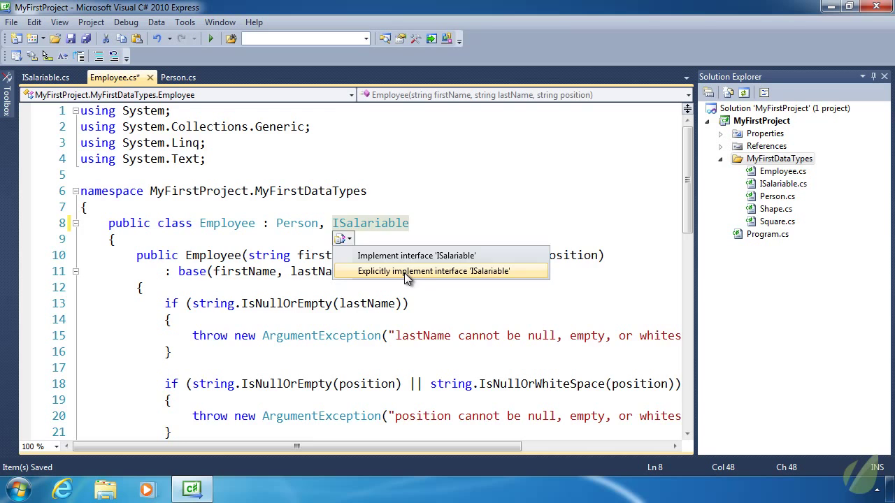
left_click(440, 270)
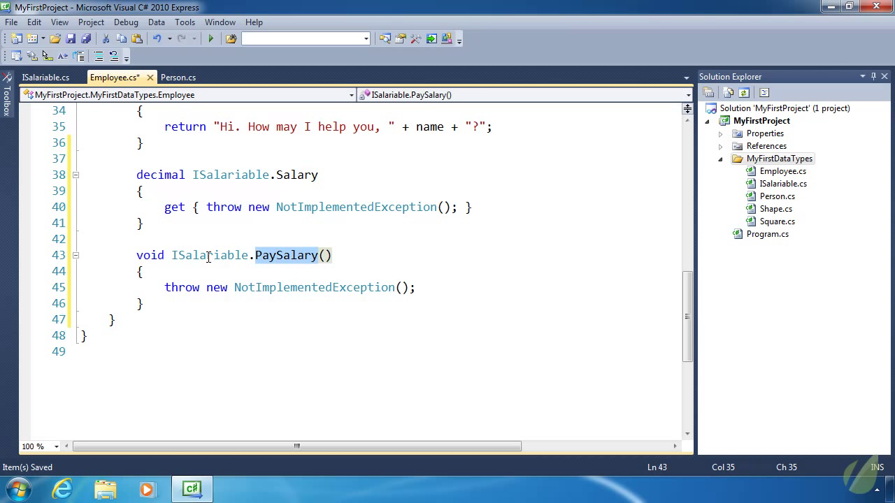
double_click(207, 255)
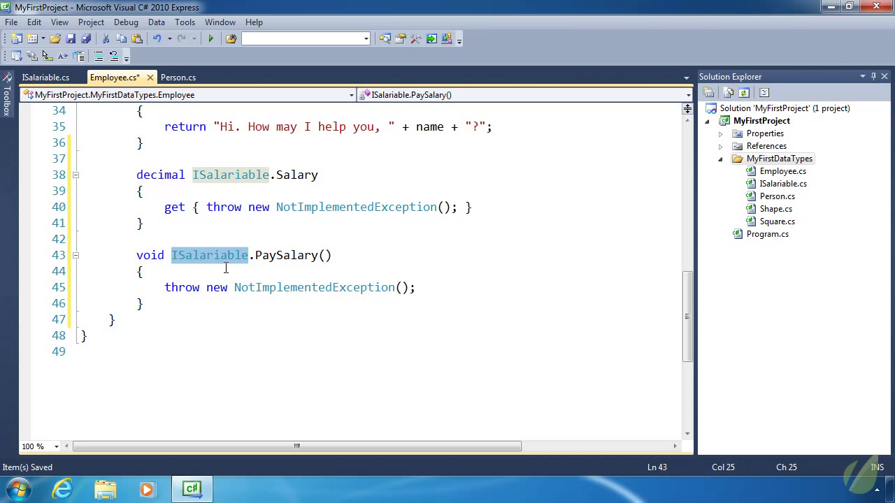
mouse_move(234, 264)
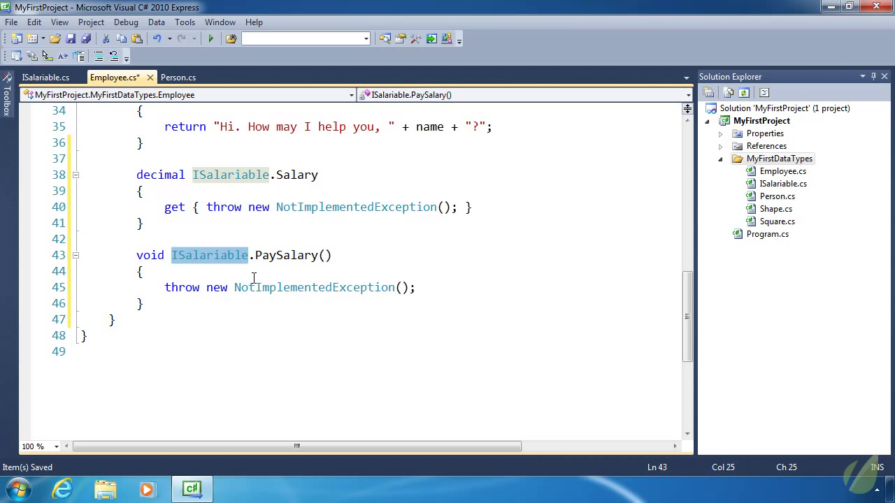
mouse_move(234, 172)
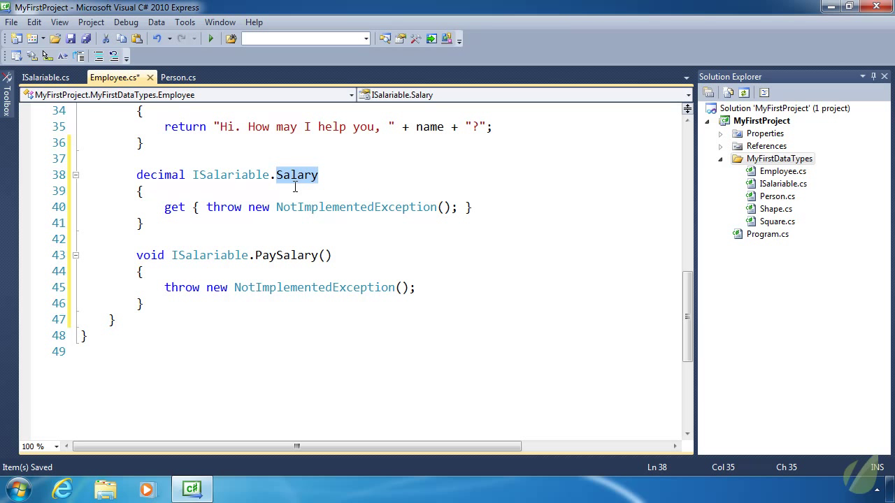
mouse_move(161, 298)
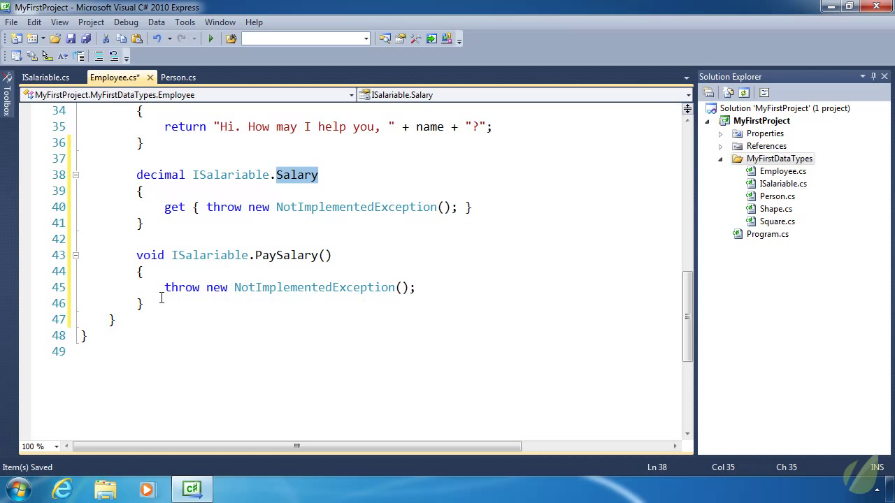
left_click_drag(136, 175, 136, 302)
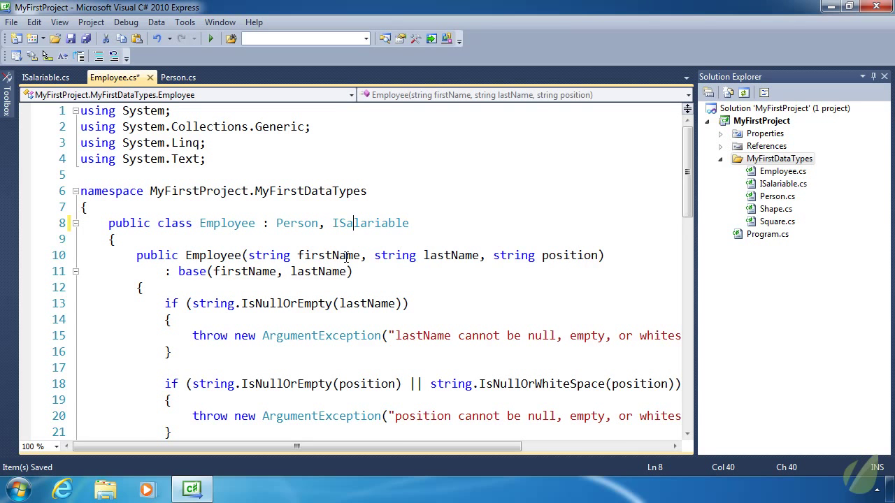
Add a 'private decimal _Salary;' field above Employee's Salary property
scroll("down", 3)
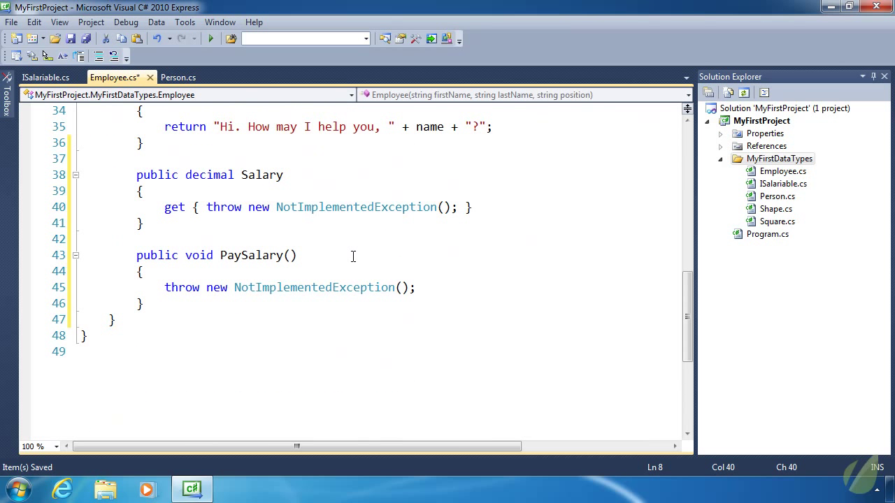
mouse_move(264, 179)
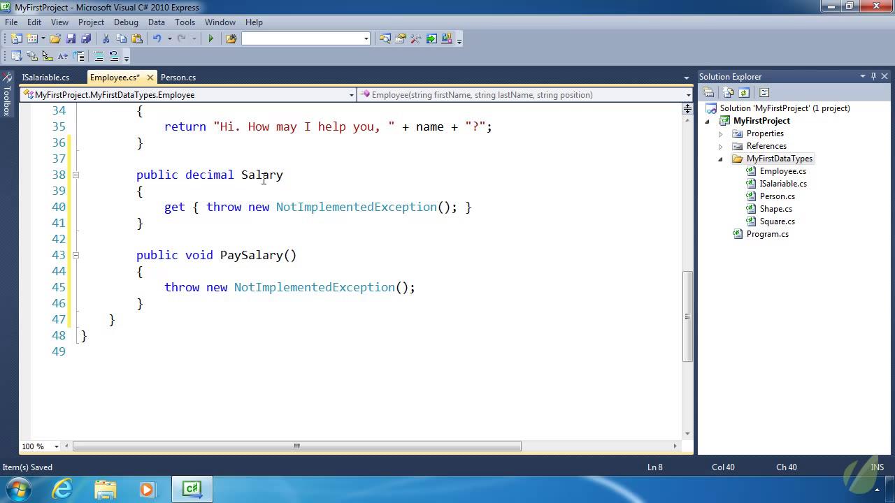
double_click(250, 255)
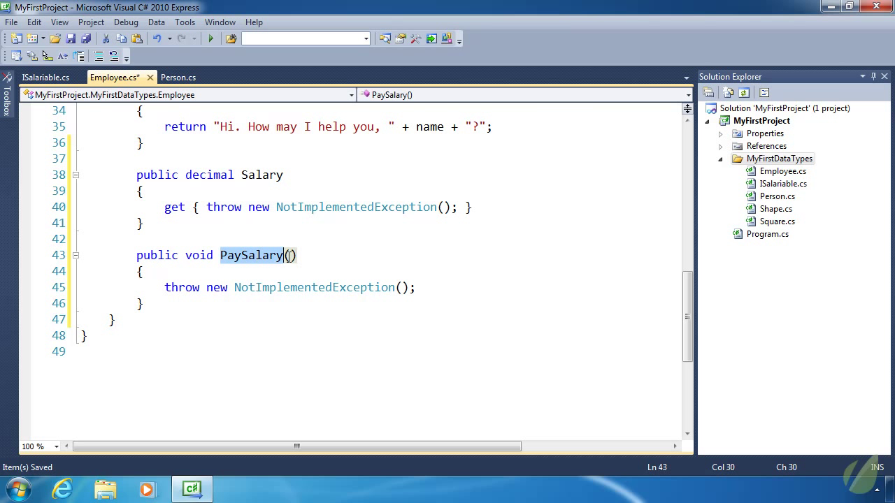
double_click(315, 288)
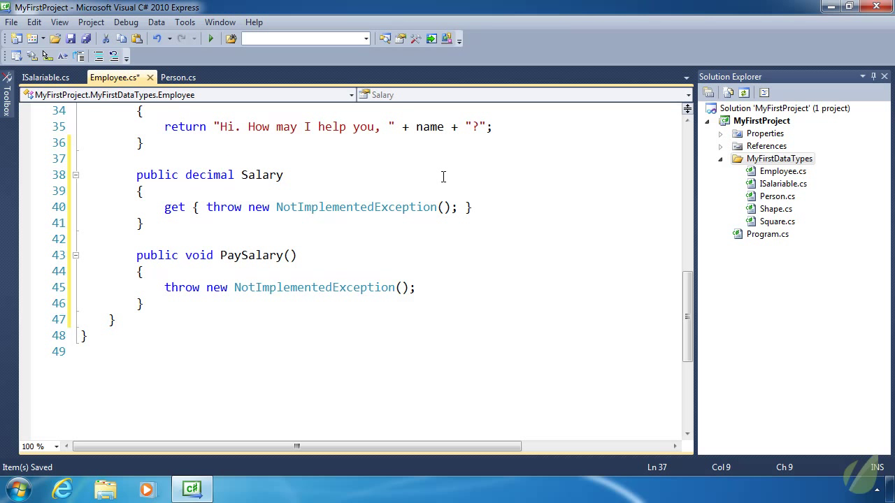
key("enter")
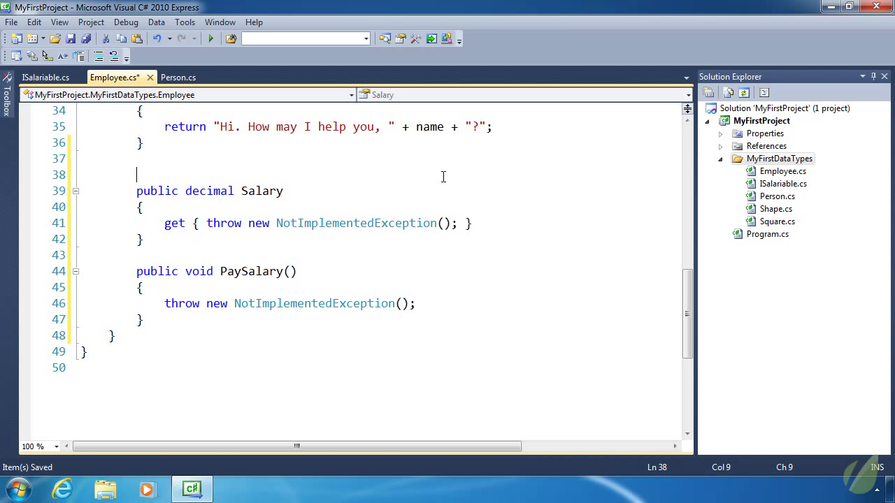
type("private decimal")
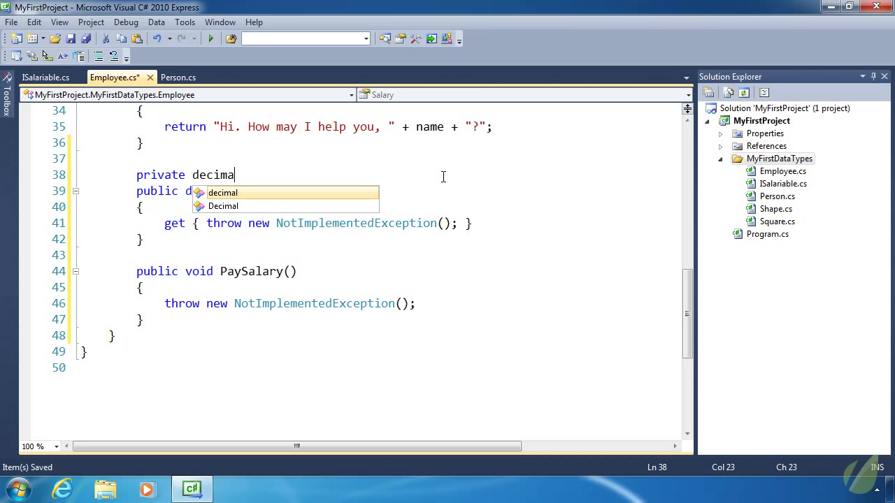
type("l _Salar")
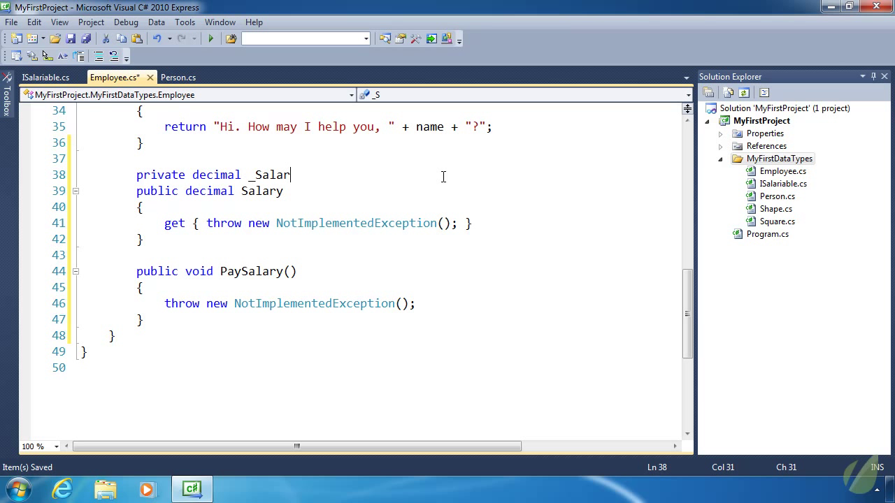
type("y;")
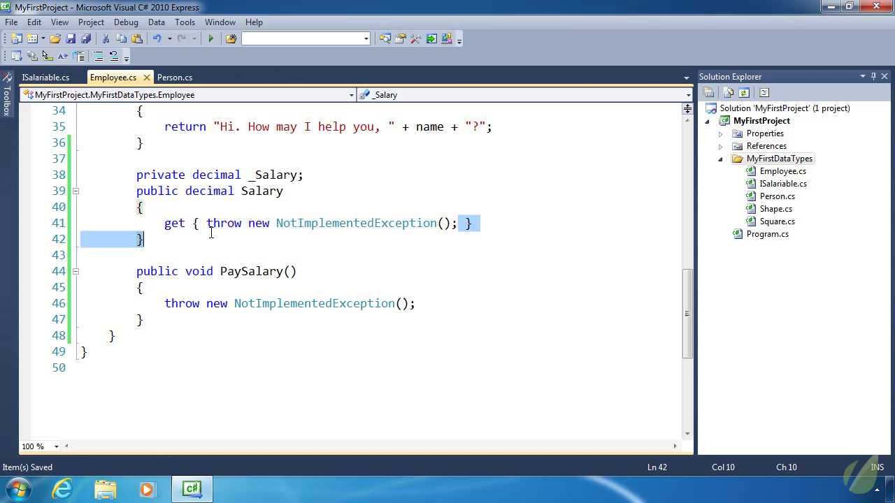
Make the Salary getter return _Salary and give PaySalary the comment '// something important'
type("return }")
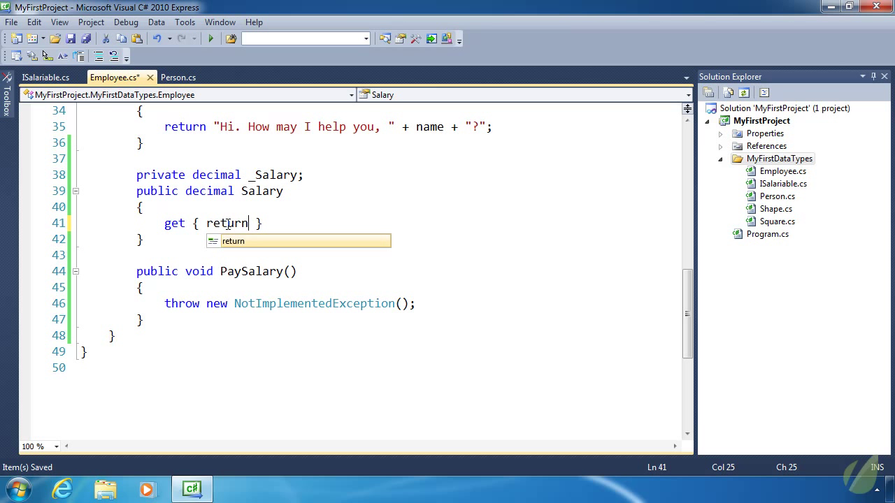
type("_Salary;")
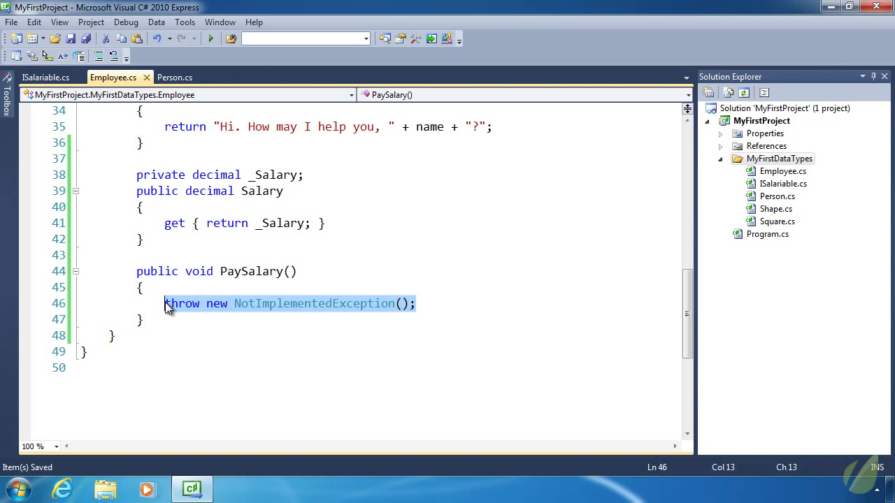
type("//")
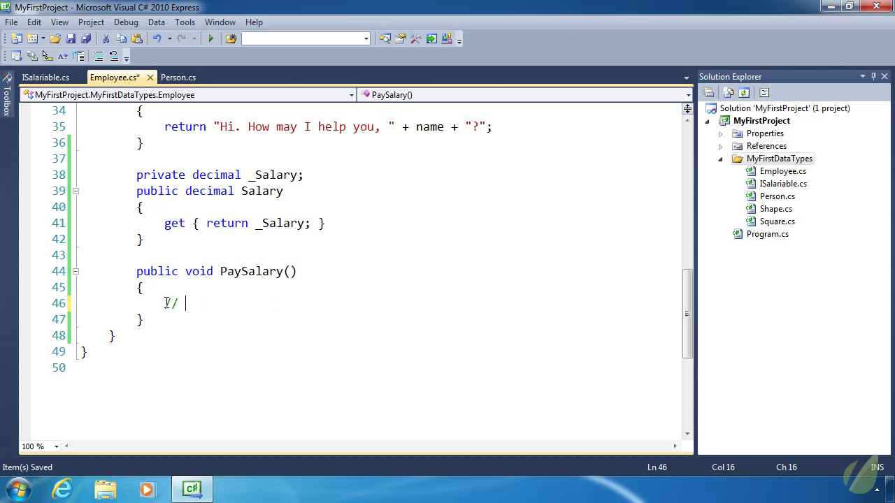
type("something important")
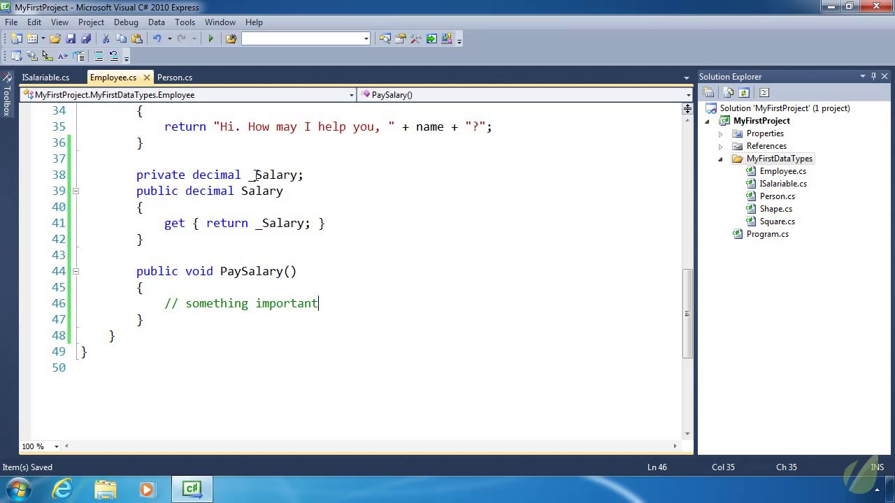
Add a decimal salary constructor parameter and throw ArgumentException when _Salary is below 1
double_click(275, 175)
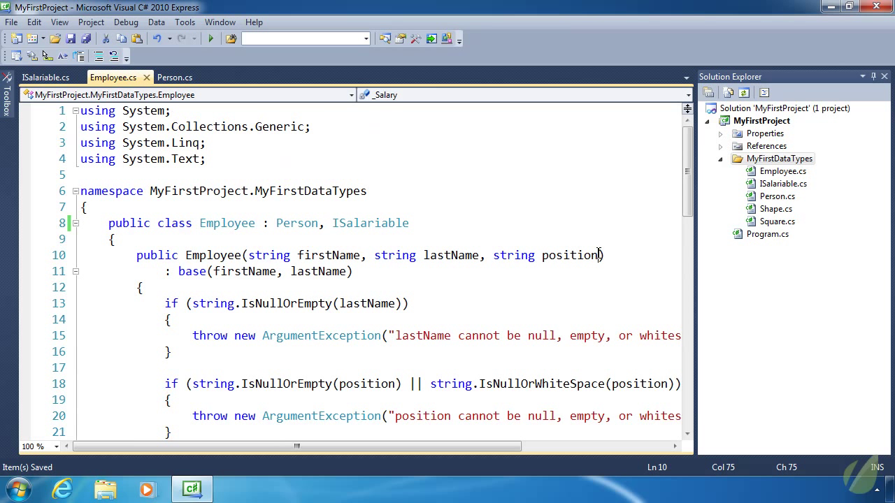
type(", decimal sa")
type("if")
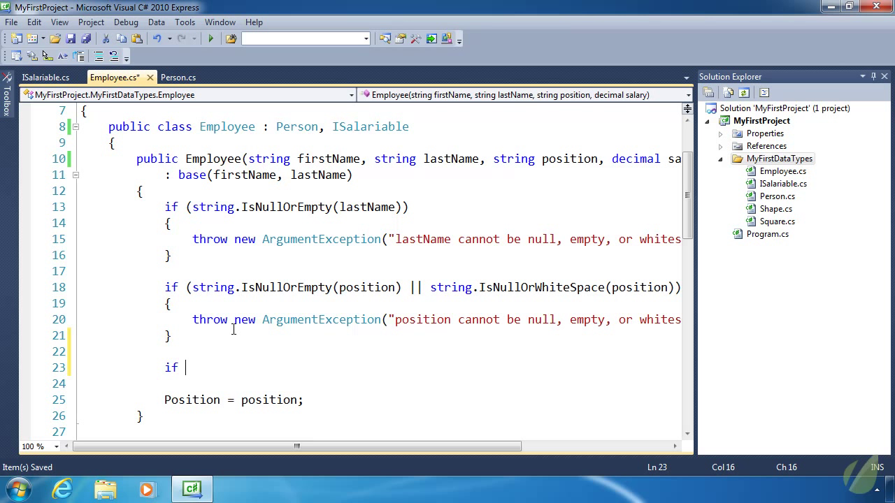
type("(_Salary < 1")
type("}")
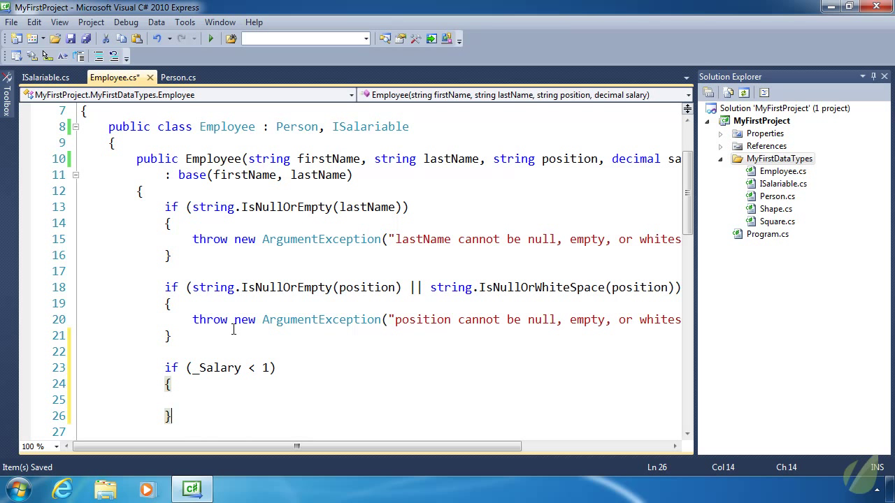
type("throw new")
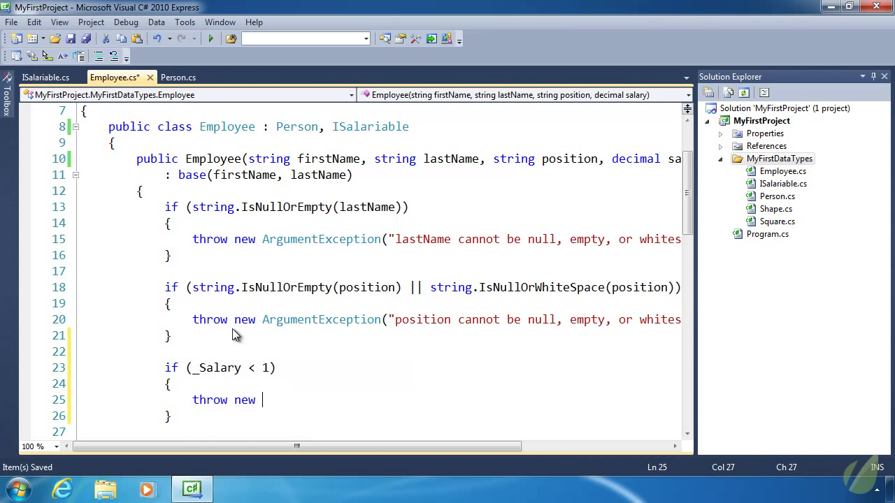
type("ArgumentException")
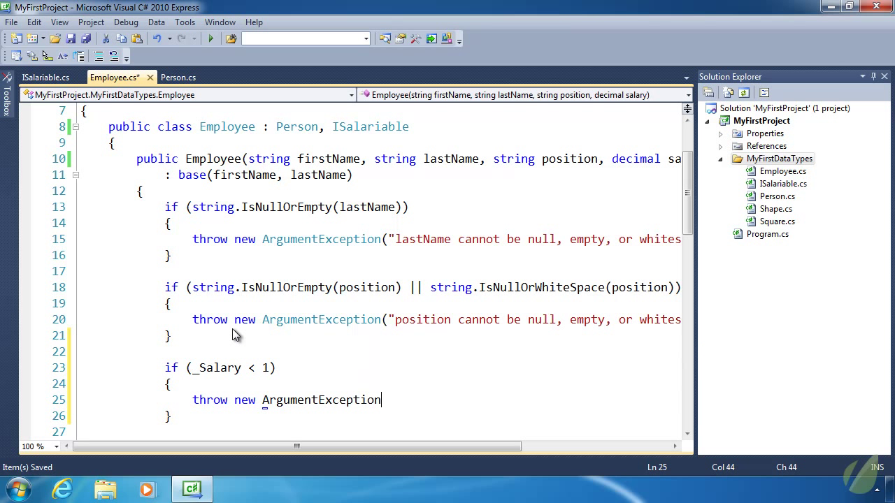
type("(\"")
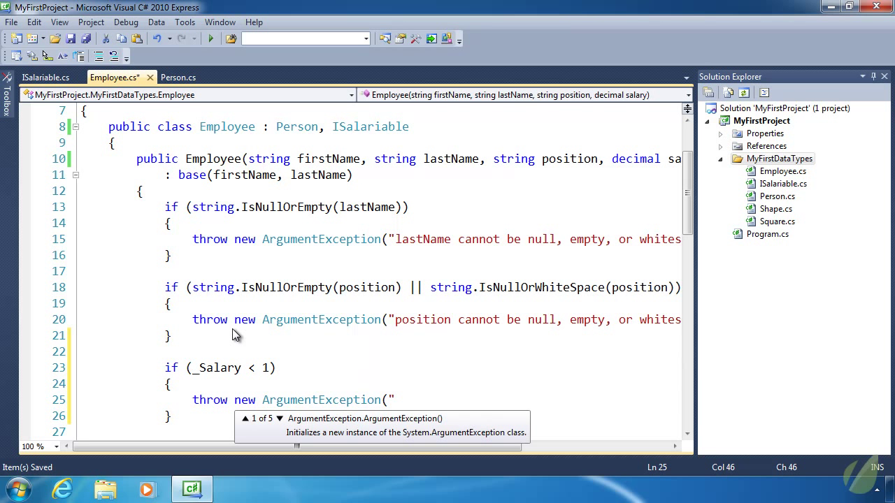
type("salary cannot be less than")
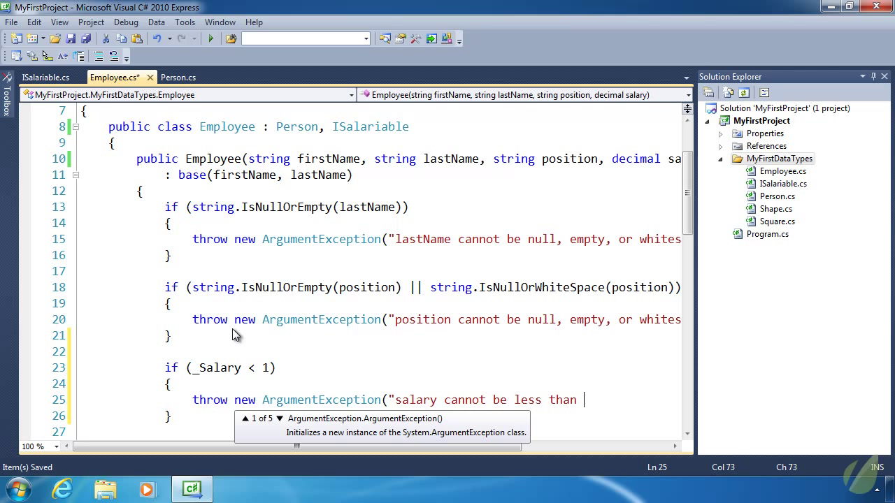
type("1\");")
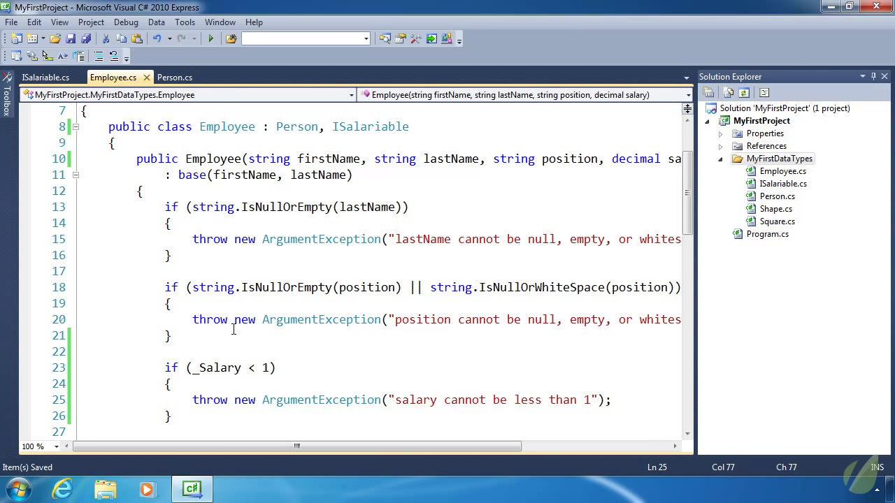
Assign 'Position = position;' and '_Salary = salary' in the Employee constructor
type("Position = position;")
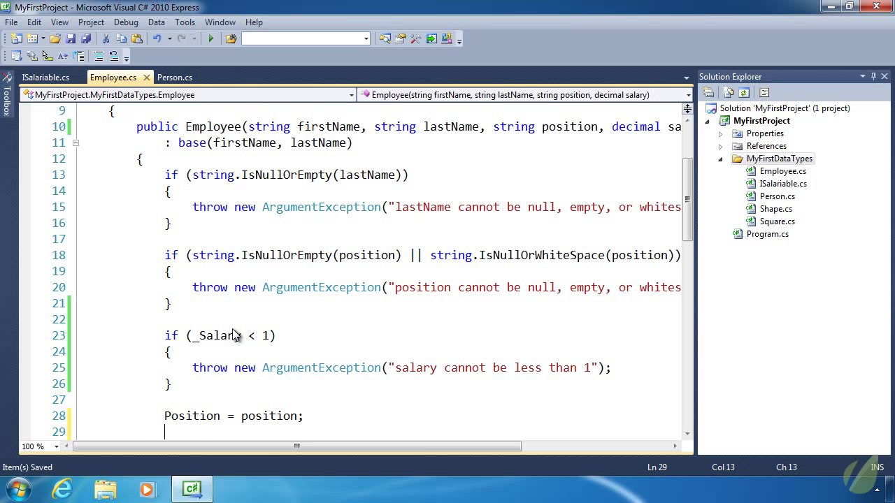
type("_Salary = salary;")
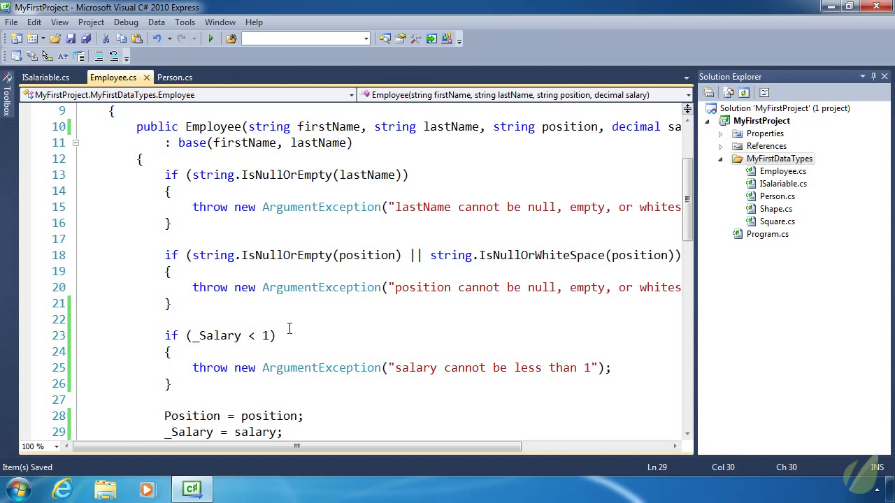
scroll("down", 3)
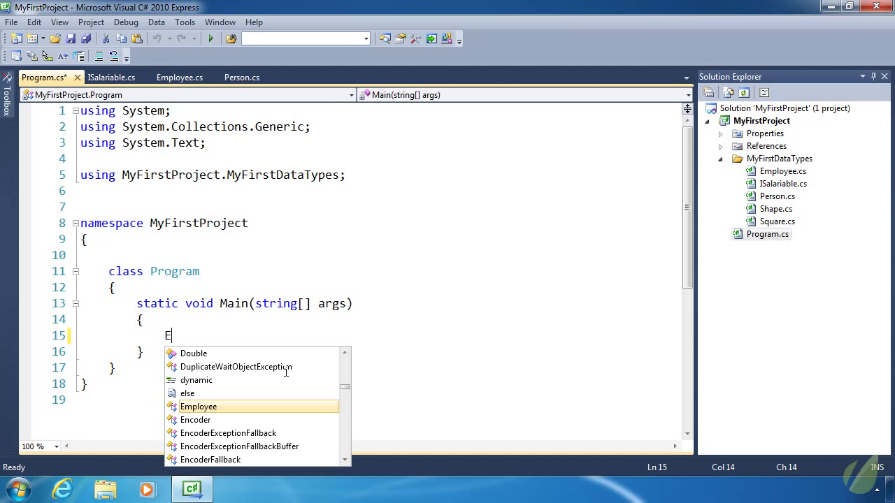
In Main, create emp as new Employee("John", "Doe", "Sales Clerk", 2000)
type("Employee")
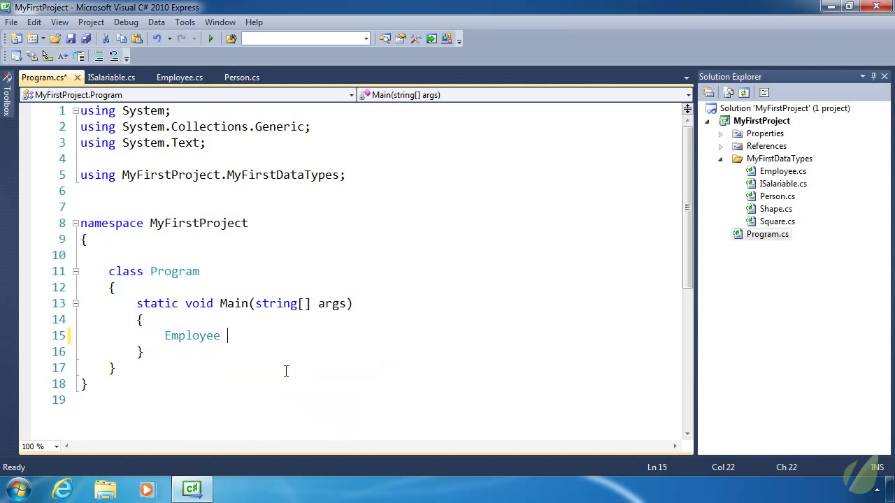
type("emp =")
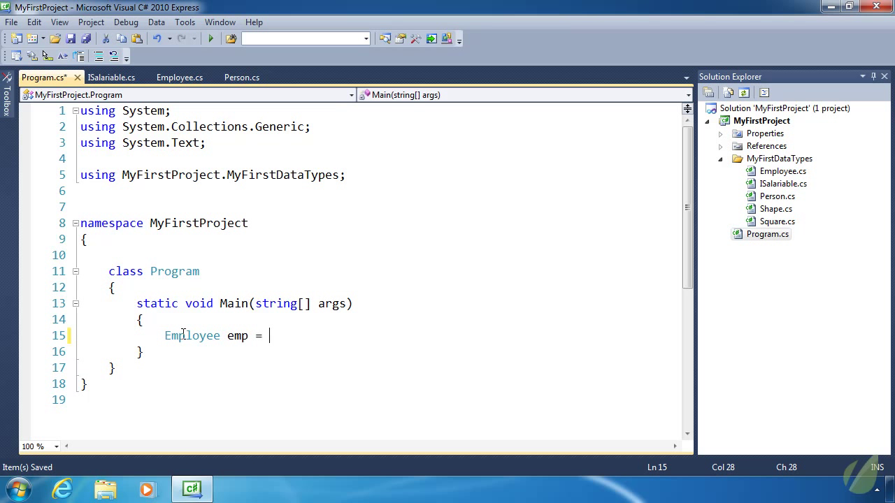
type("new Employee(\"")
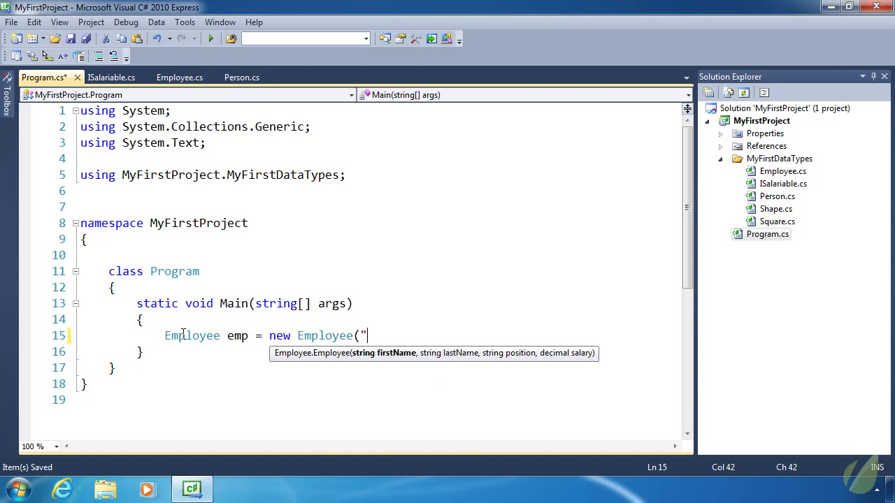
type("John\", \"")
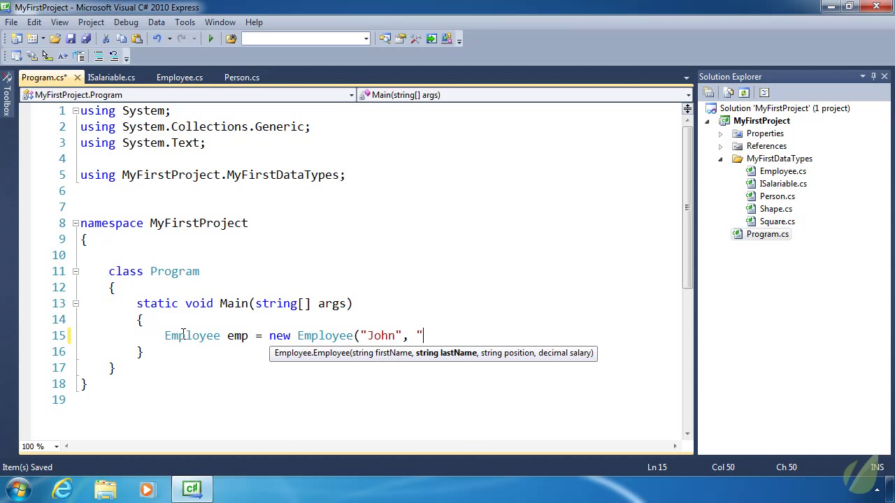
type("Doe\", \"Sale")
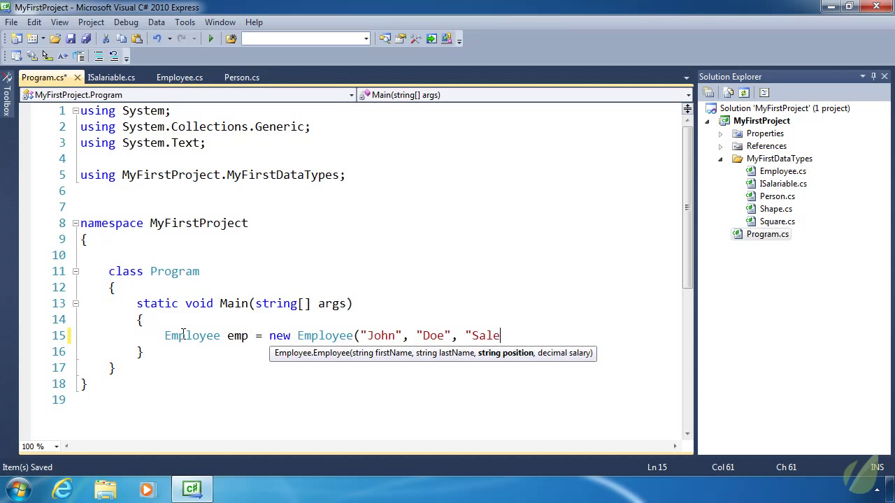
type("s Clerk\",")
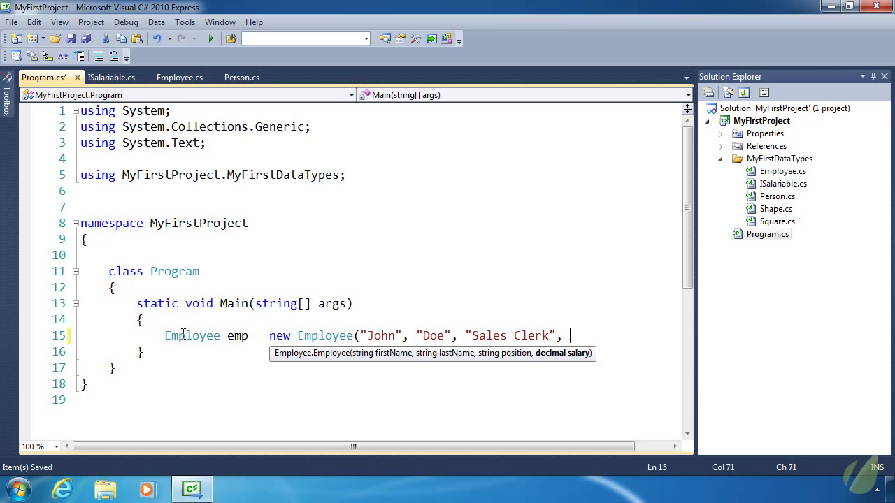
type("2000);")
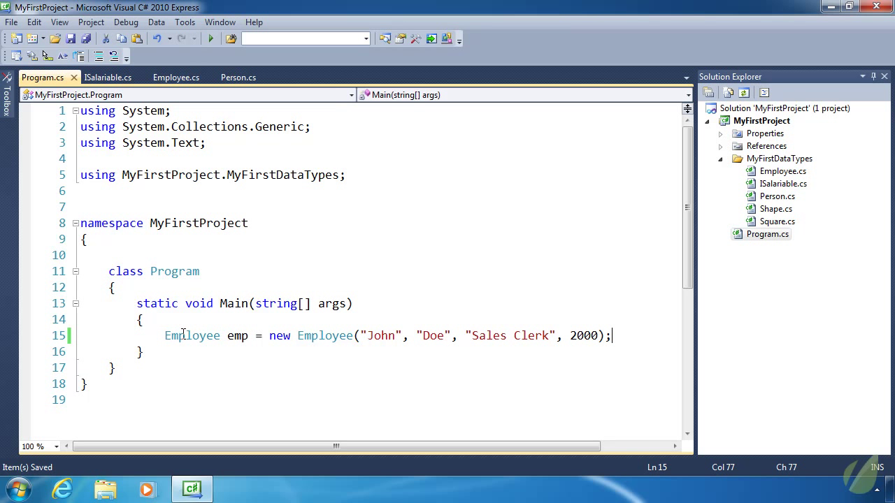
Add 'decimal salary = emp.Salary;' and an 'emp.PaySalary();' call
type("emp.Salary;")
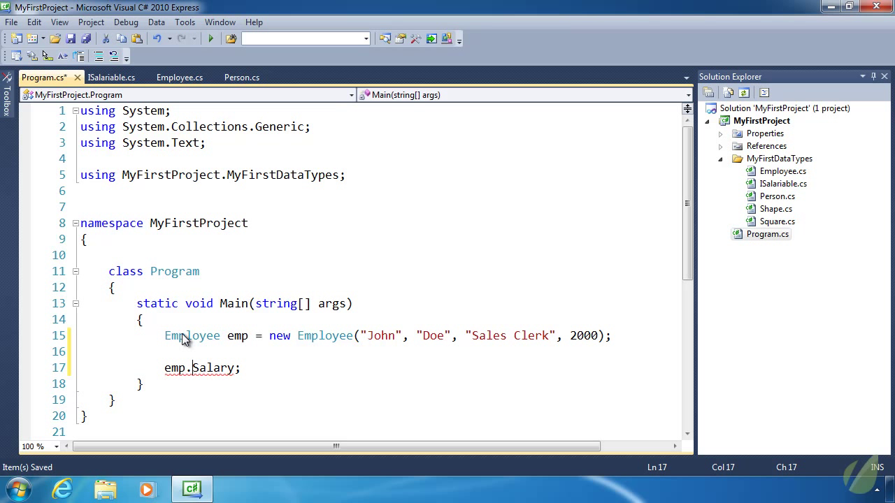
type("decimal salary =")
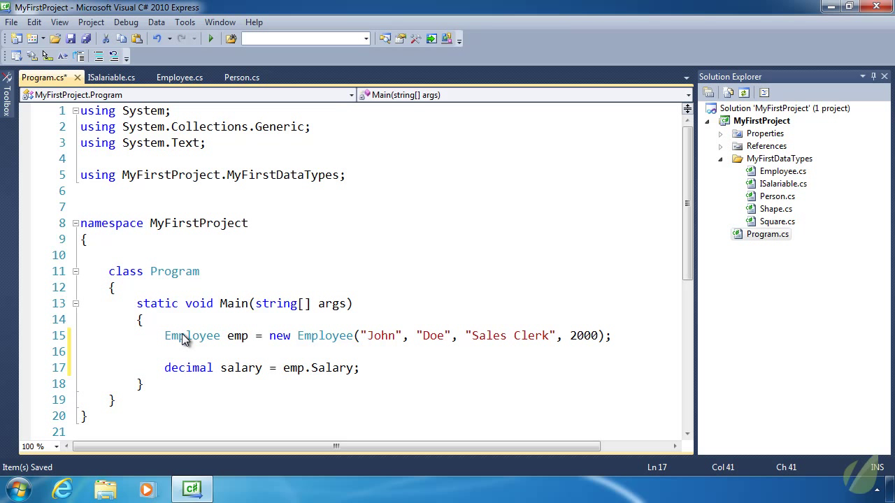
type("e")
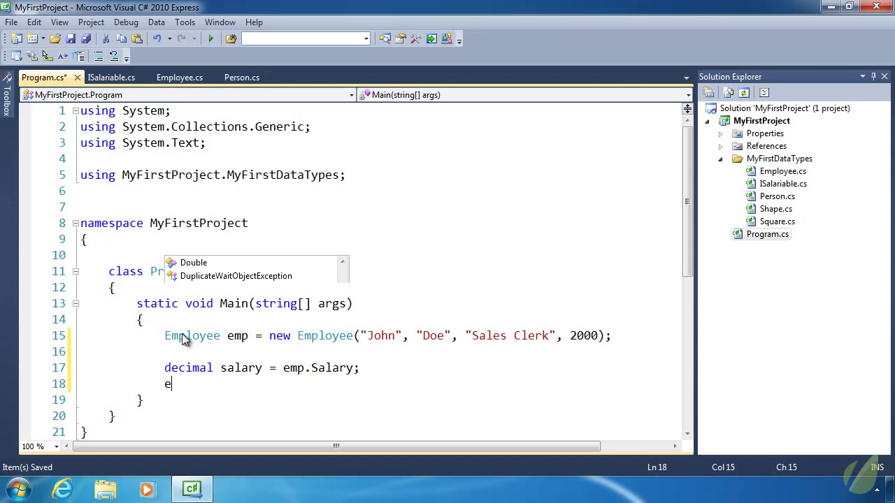
type("mp.pa")
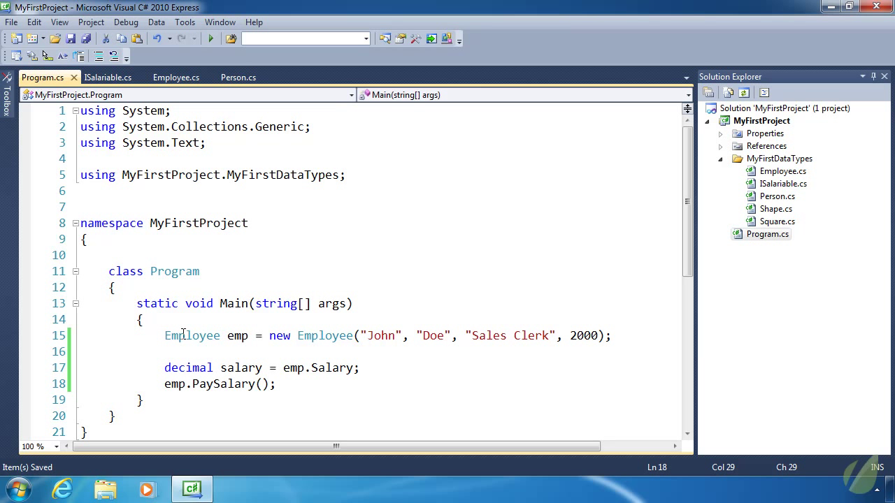
Change emp's declared type from Employee to Person, flagging the Salary and PaySalary errors
double_click(192, 335)
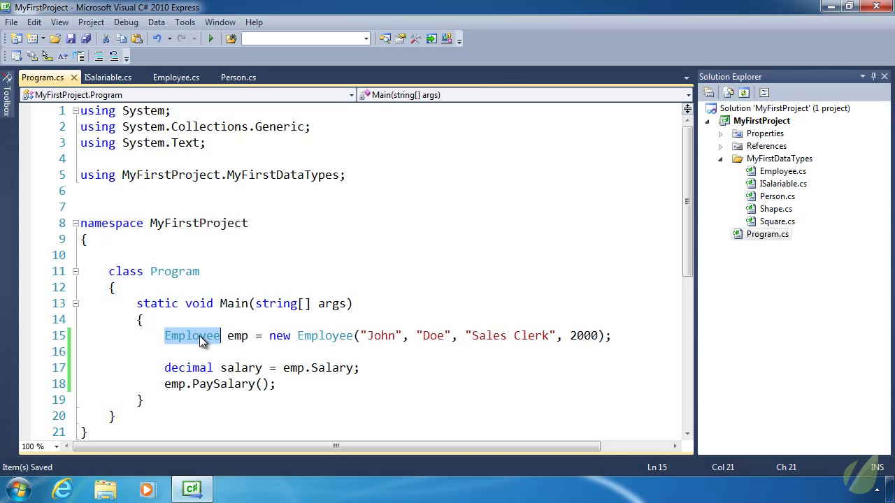
type("Person")
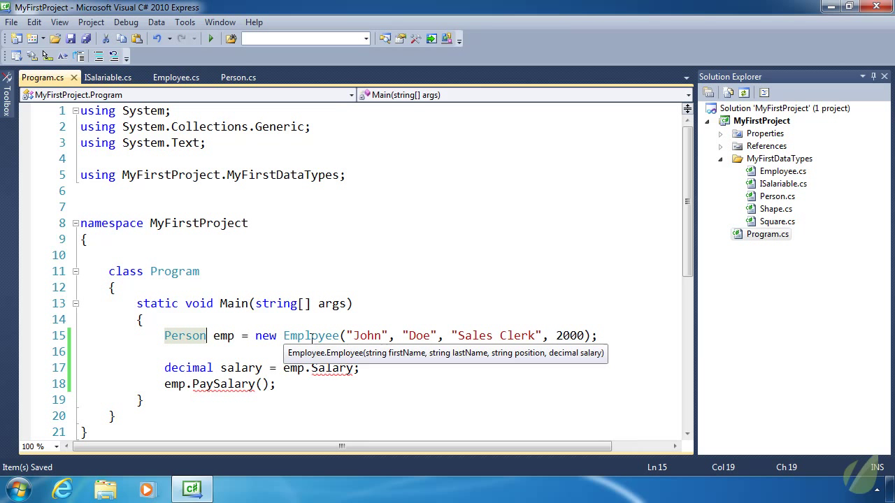
double_click(310, 336)
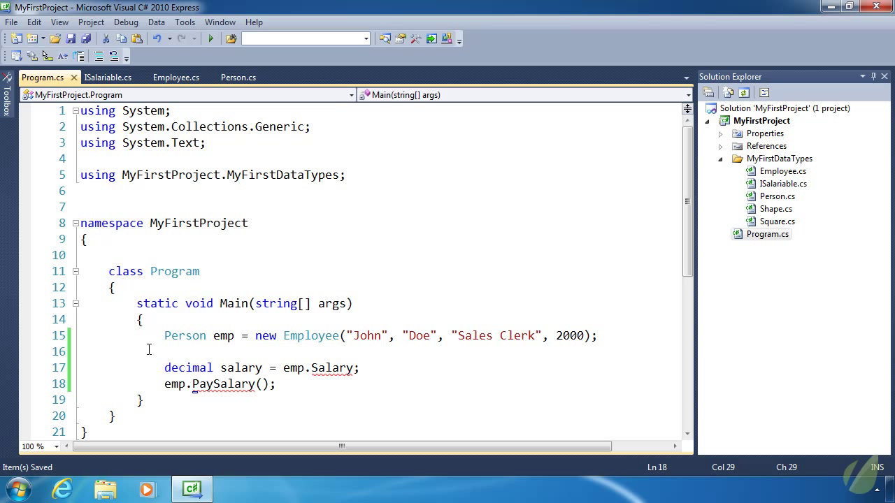
mouse_move(208, 336)
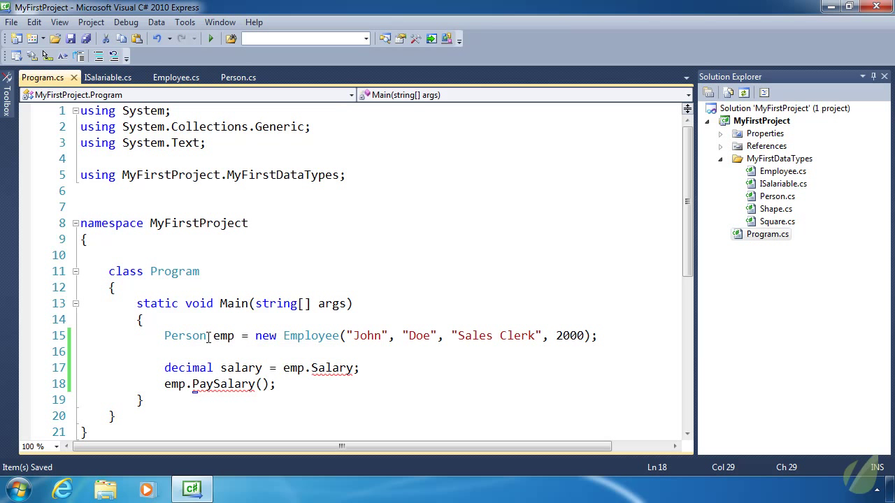
double_click(333, 368)
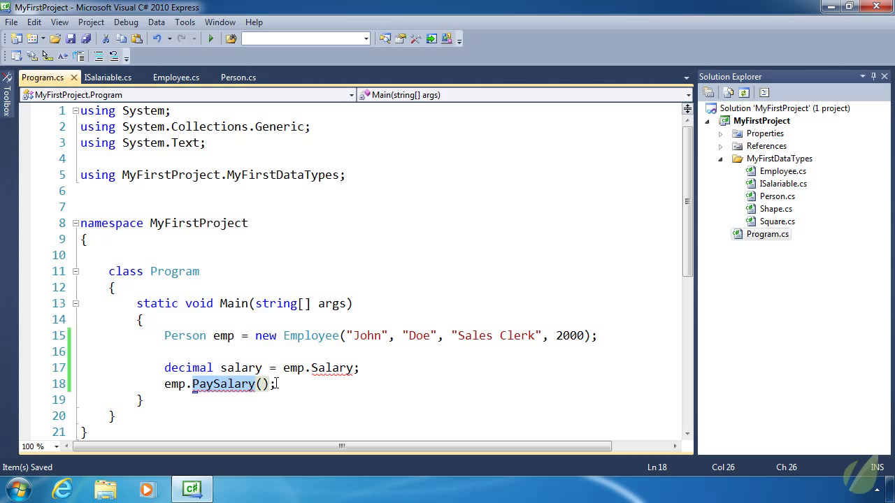
double_click(185, 335)
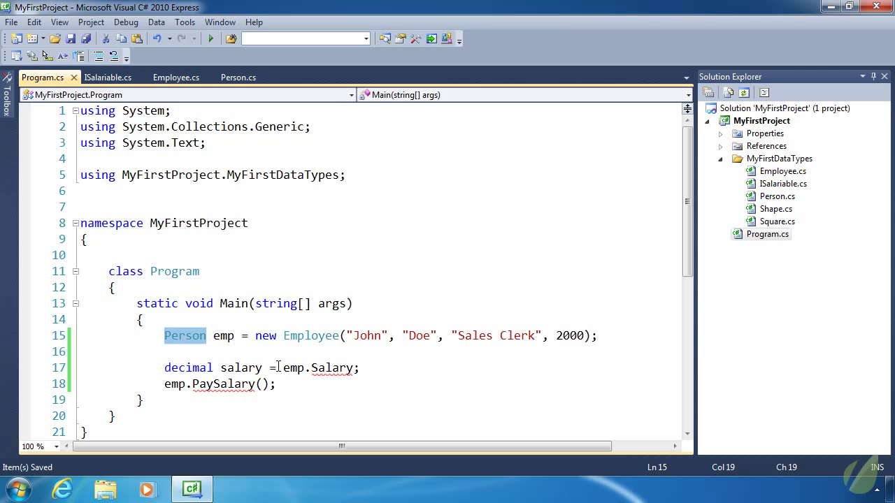
Retype emp as ISalariable and begin a new 'emp.' line after PaySalary
type("ISalariable")
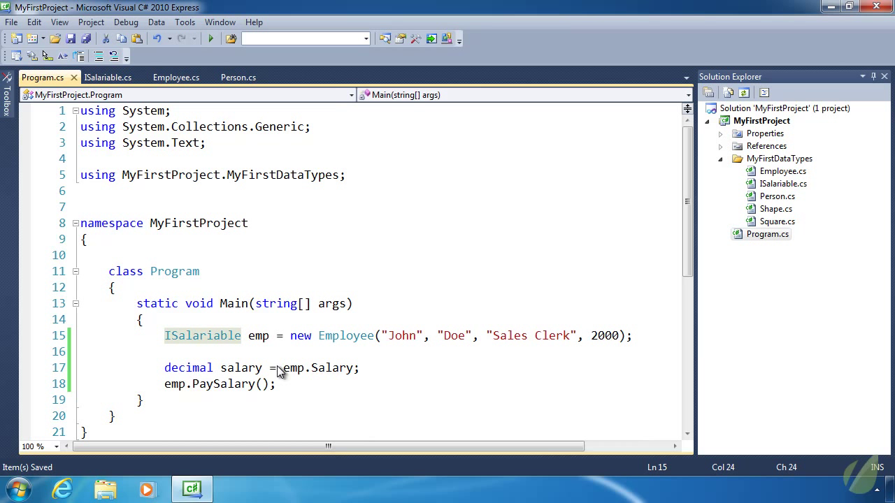
left_click(323, 368)
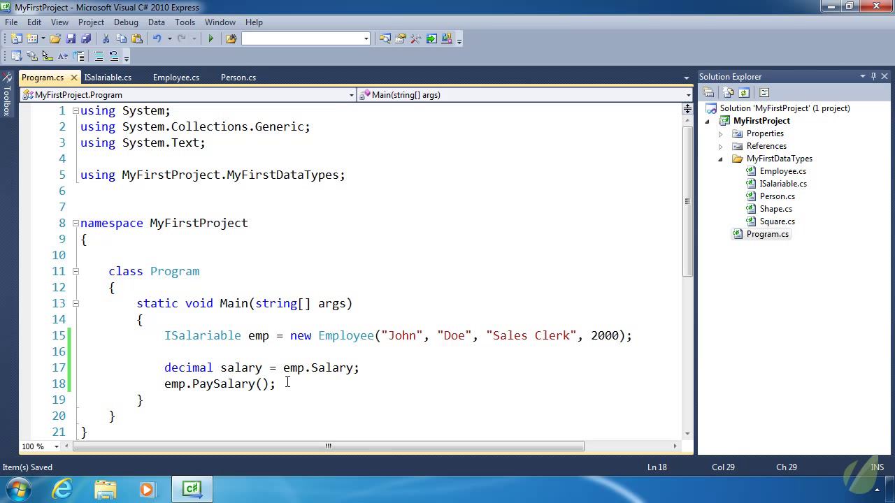
type("emp.")
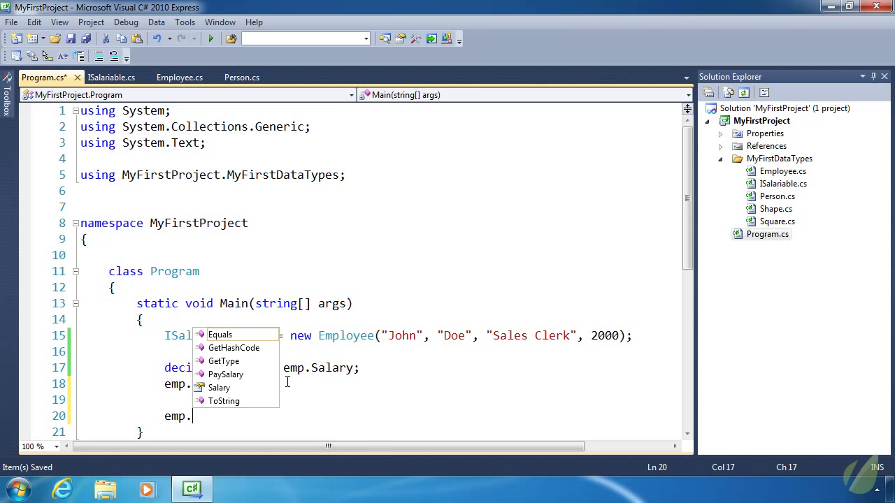
mouse_move(290, 387)
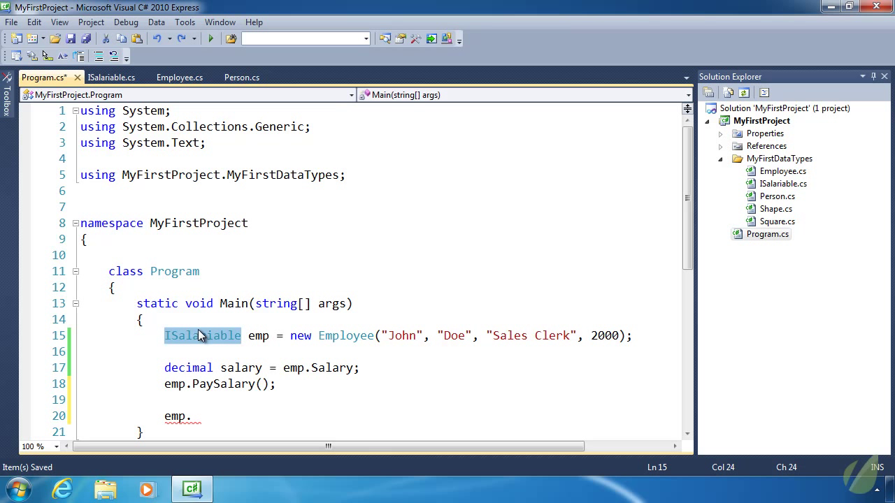
mouse_move(247, 374)
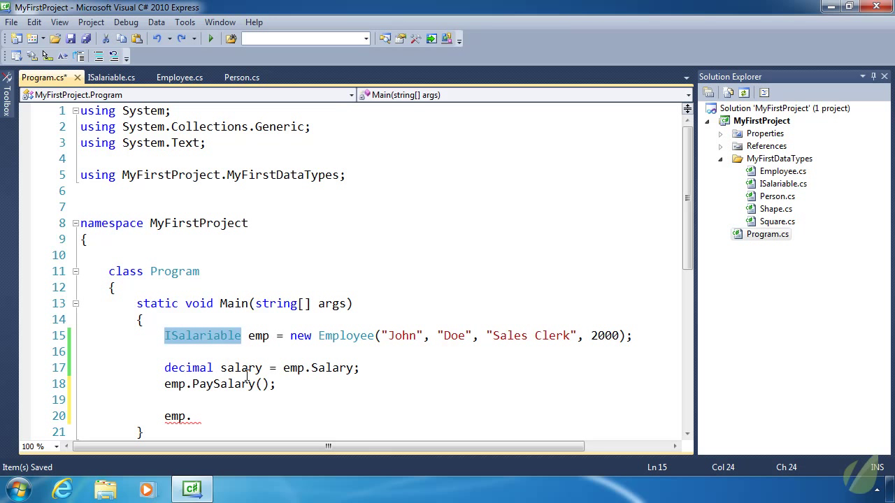
mouse_move(241, 367)
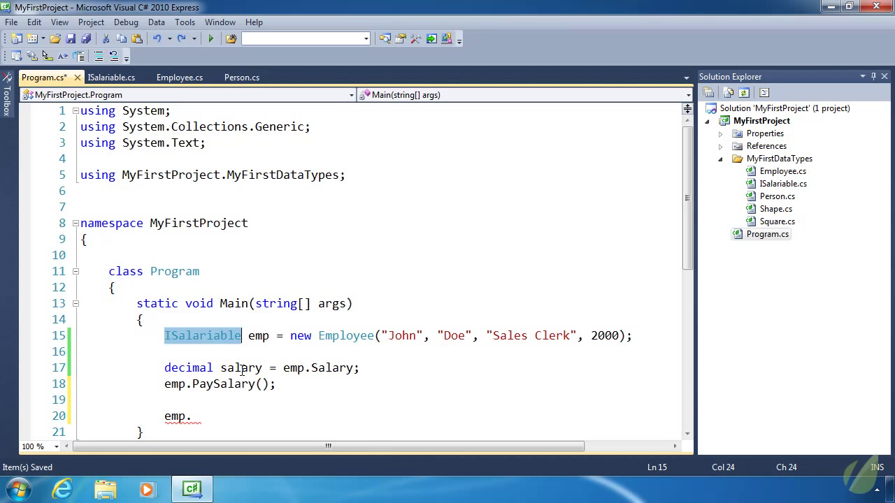
mouse_move(454, 356)
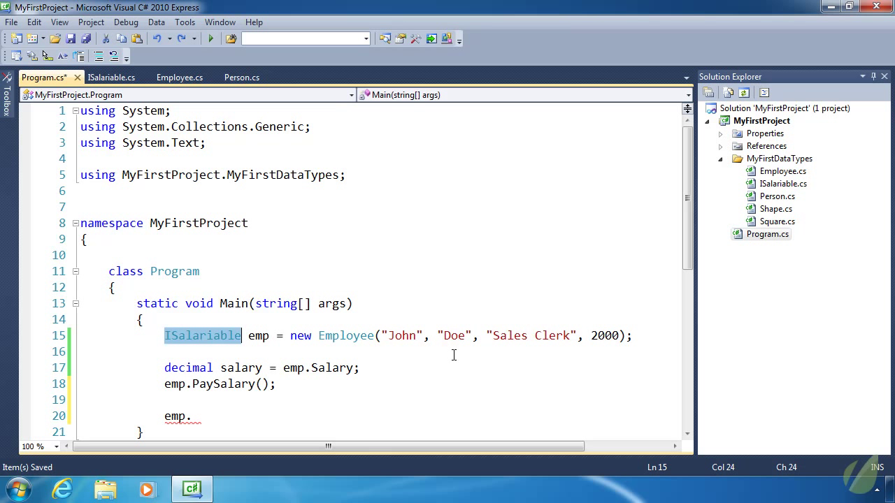
Delete the unfinished emp. / IEnumerable<string> demo line from Main and save Program.cs
double_click(333, 368)
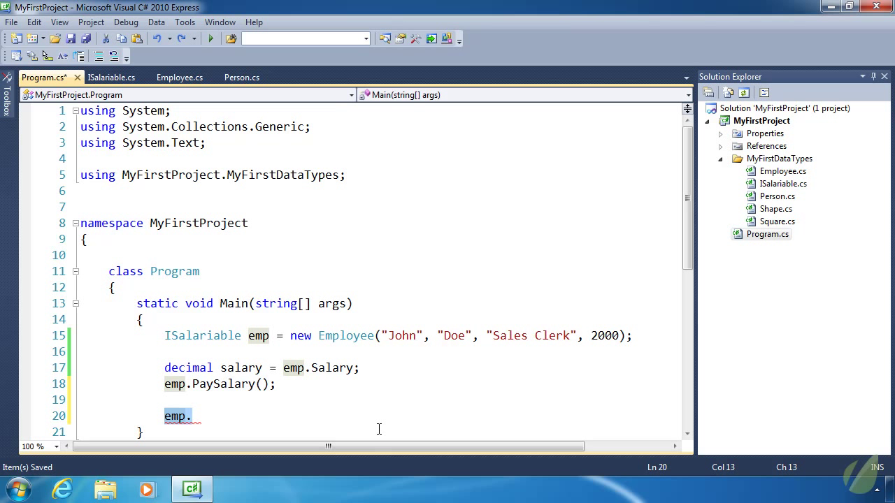
type("IEnumerable")
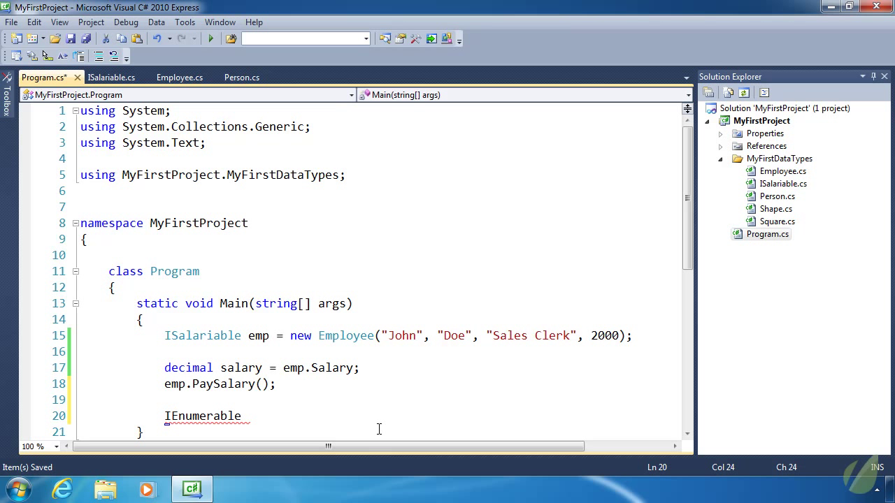
type("<string>")
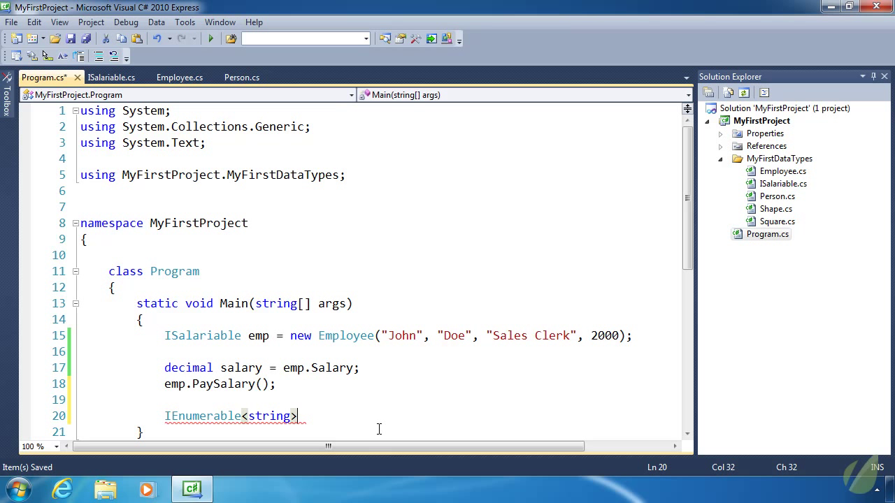
left_click(184, 336)
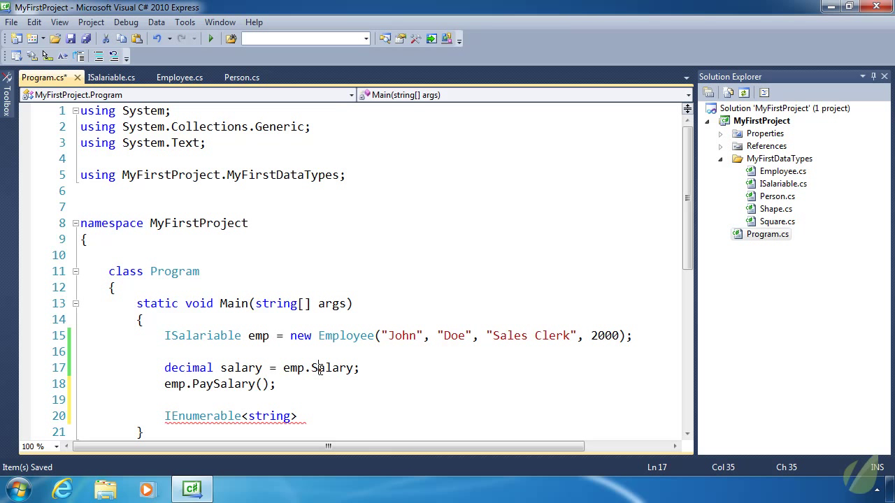
double_click(223, 385)
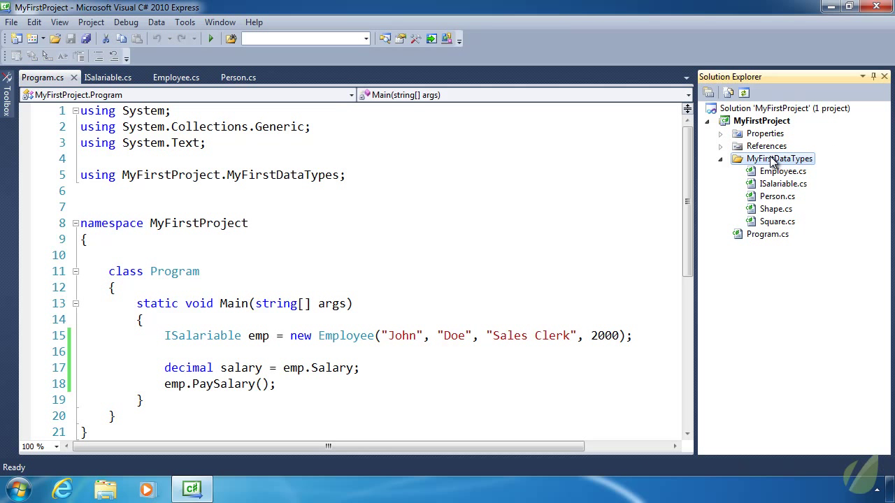
Create an IFirable.cs interface item inside the MyFirstDataTypes folder
right_click(778, 158)
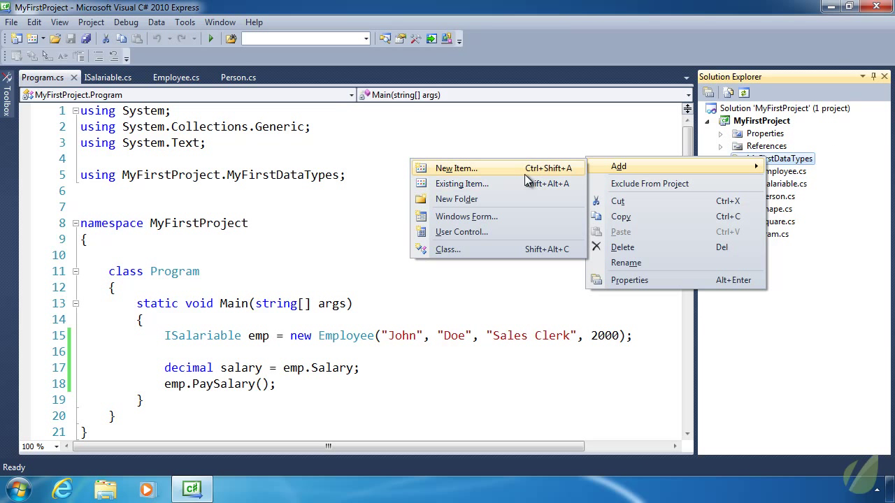
left_click(457, 168)
type("I")
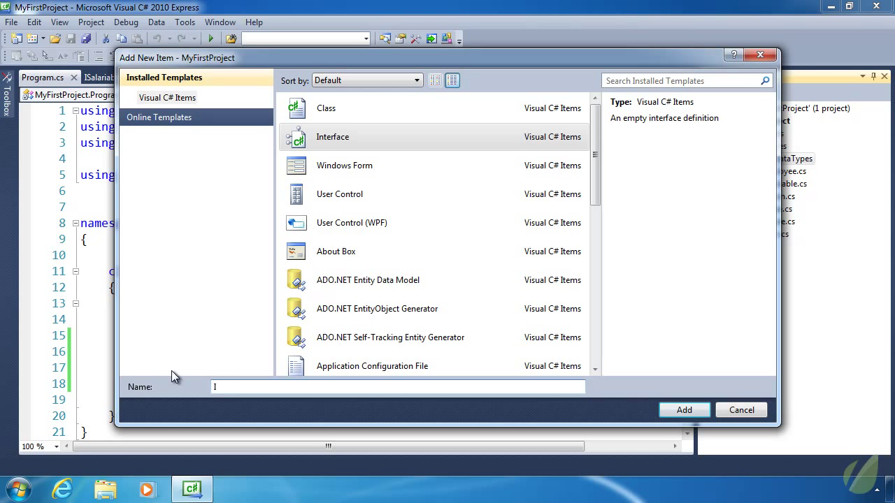
type("Firable")
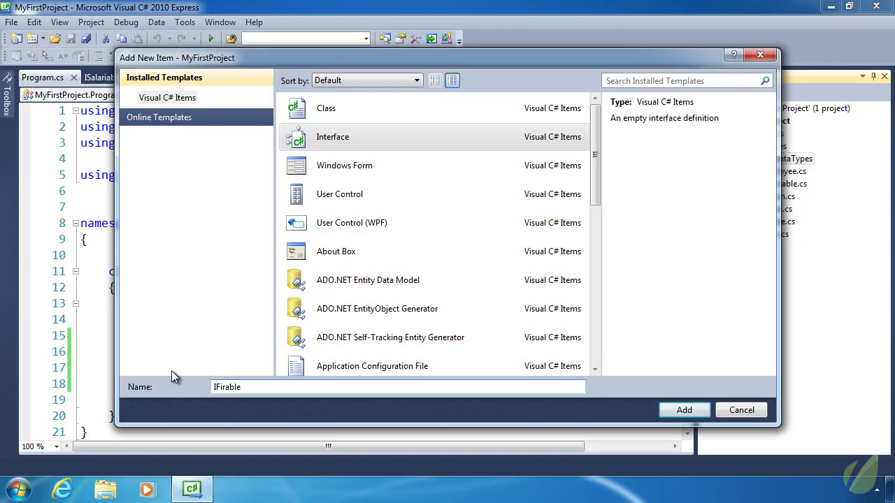
left_click(683, 409)
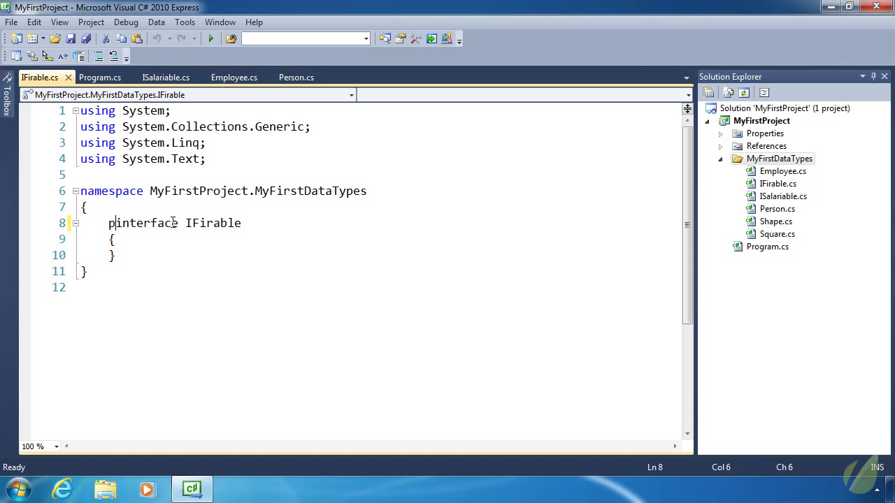
Declare IFirable as public with a void Fire(); member, then return to Employee.cs
type("ublic")
type("void")
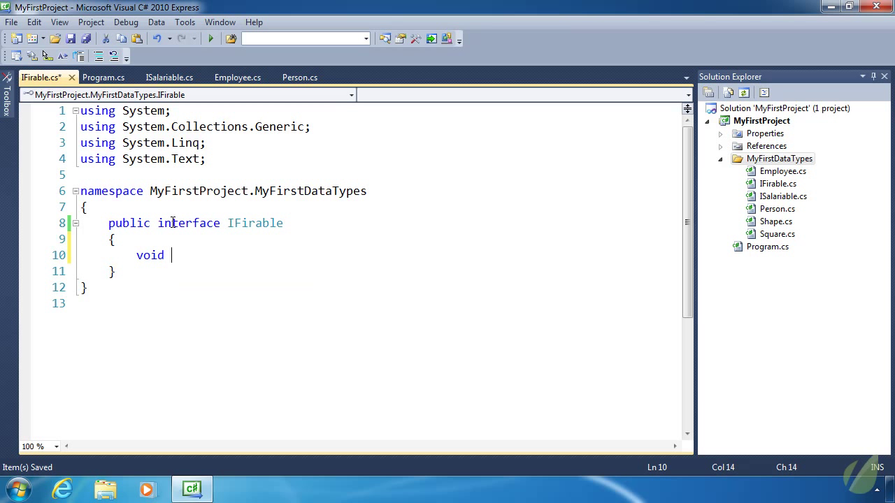
type("Fire();")
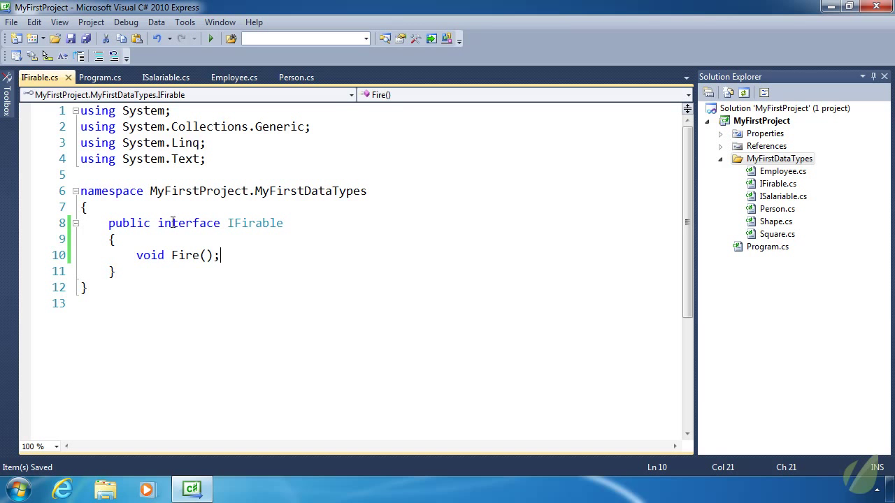
mouse_move(234, 95)
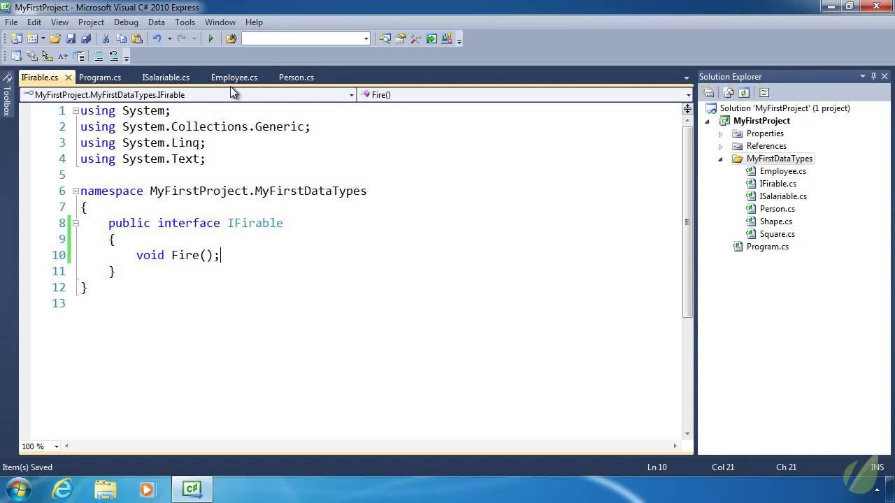
left_click(234, 77)
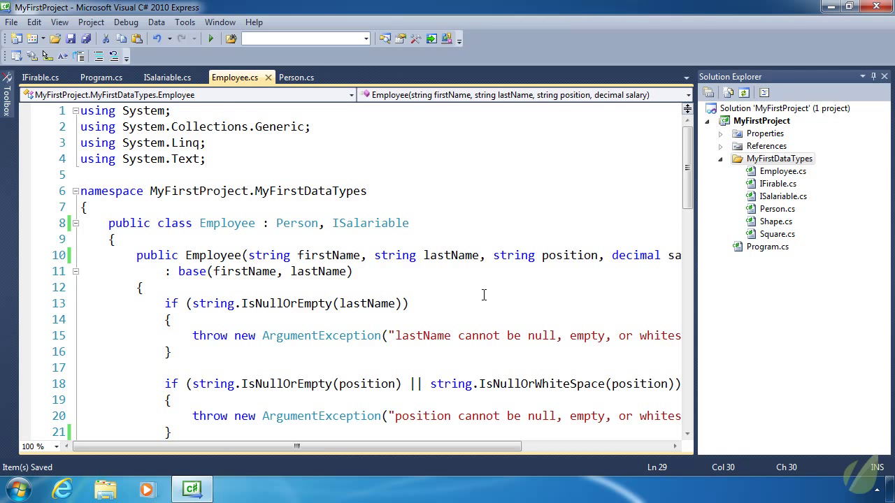
Change Employee's declaration to ISalariable, IFirable and generate the Fire() stub
double_click(370, 223)
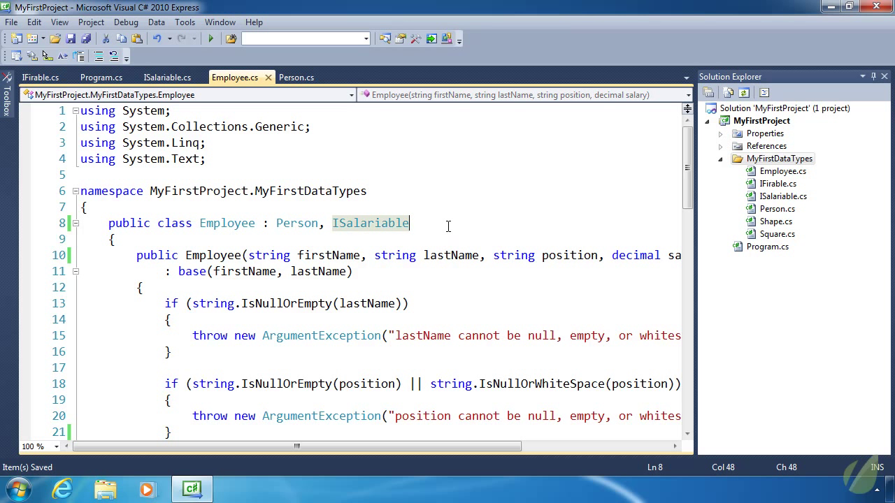
type(", I")
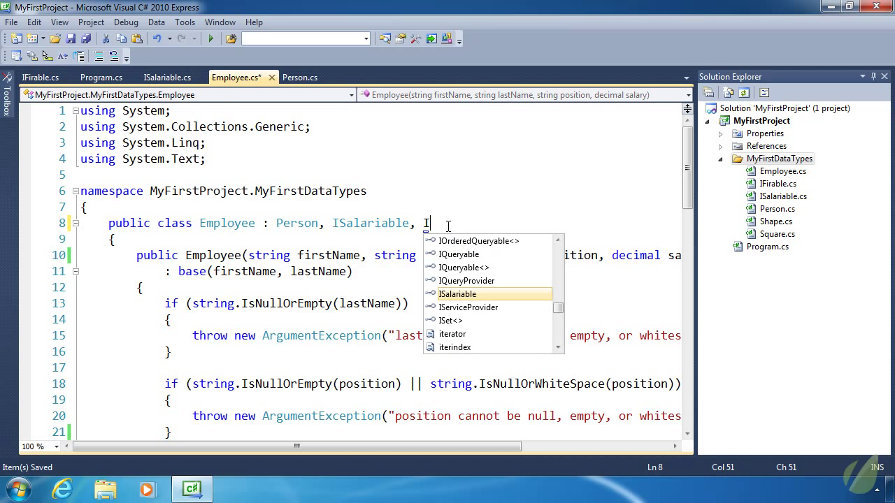
type("Firable")
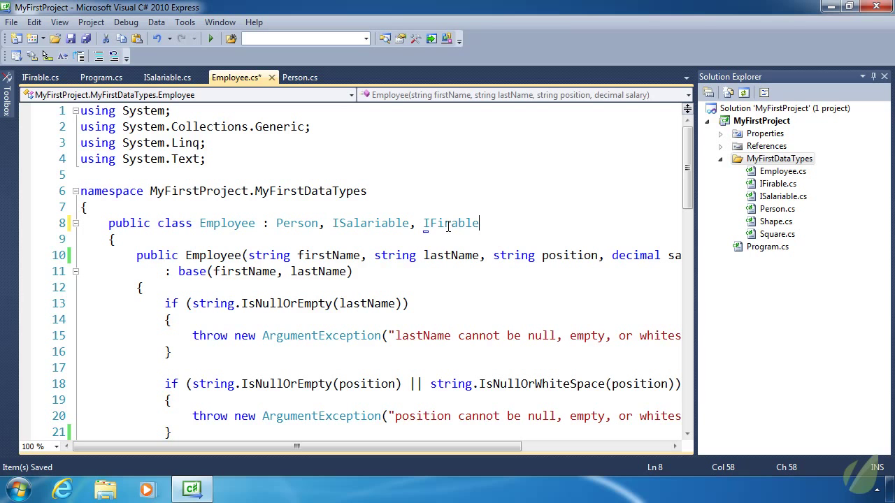
left_click(430, 237)
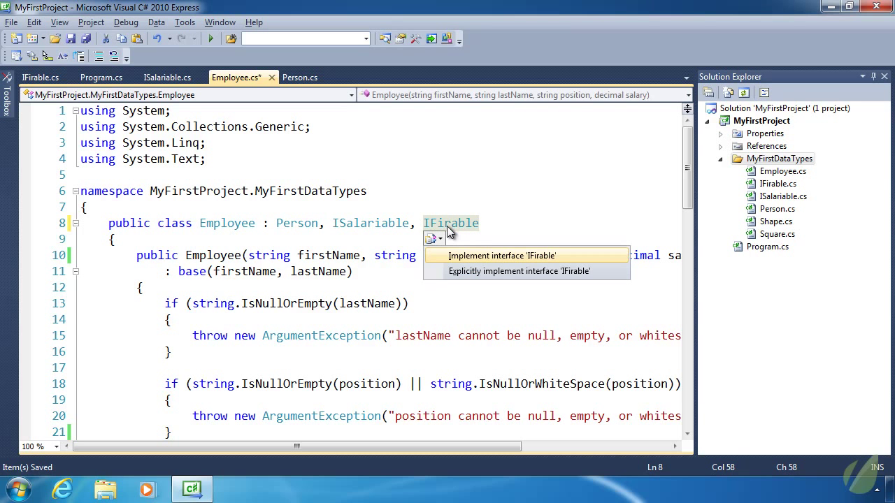
scroll("down", 3)
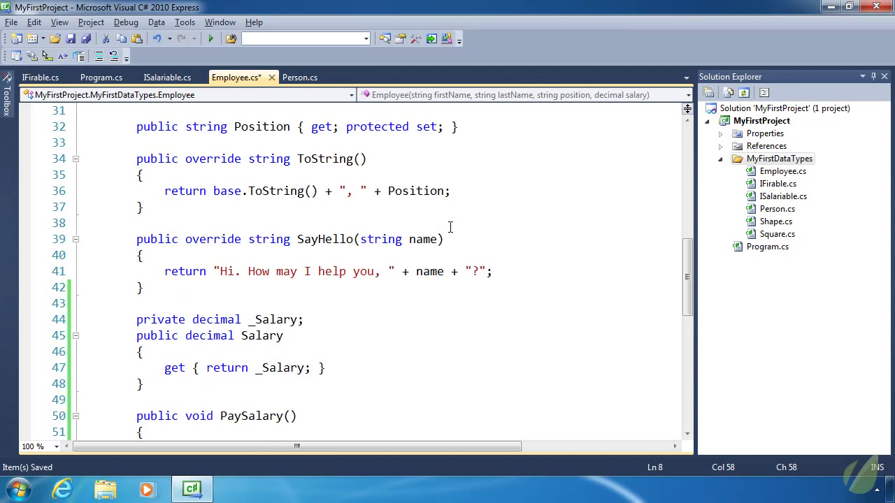
scroll("down", 3)
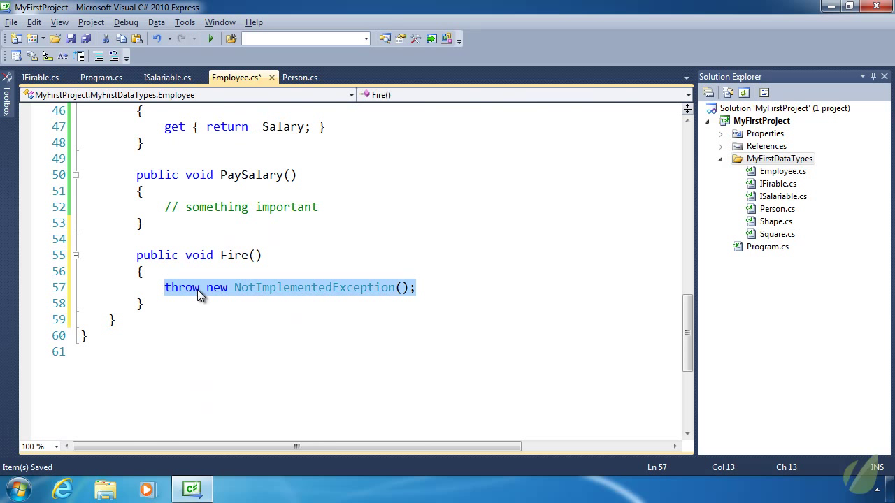
Replace Fire()'s throw with _Salary = 0; plus a '// some important' comment, then inspect _Salary
key("Delete")
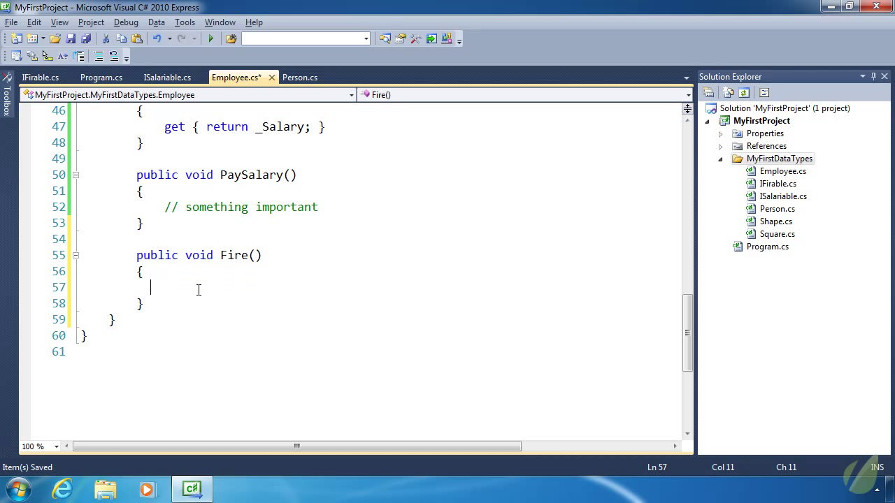
type("// som")
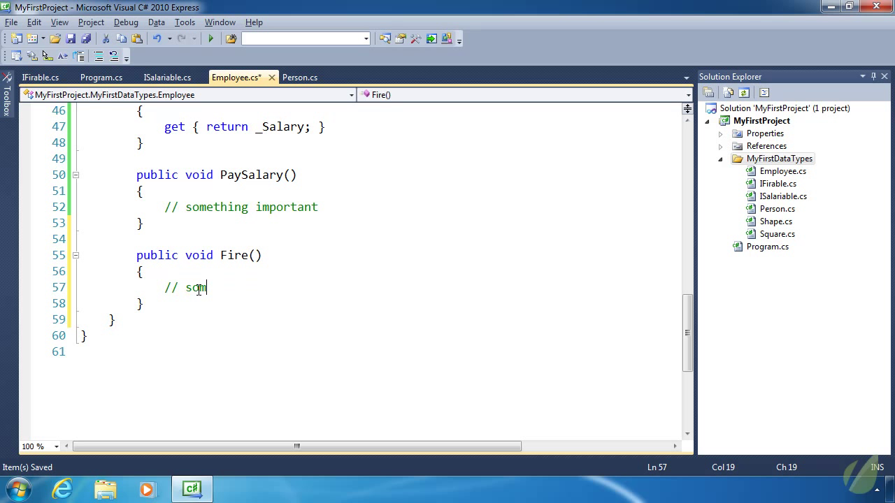
type("e important")
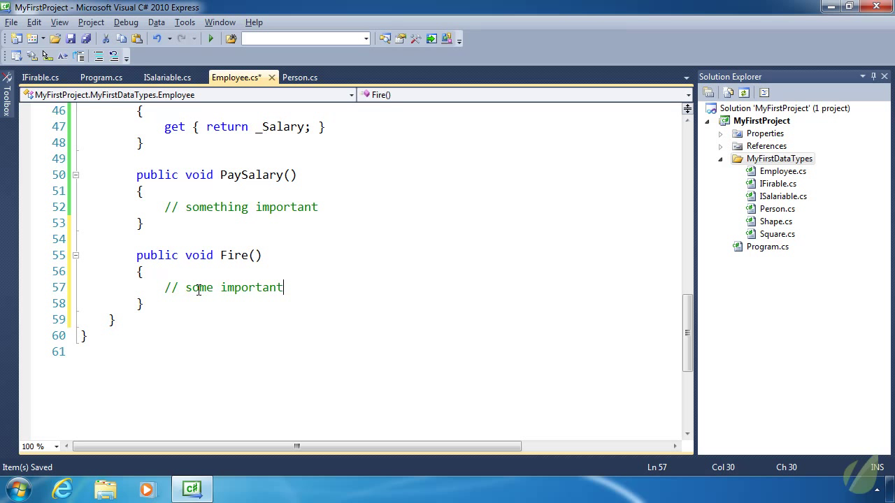
key("Enter")
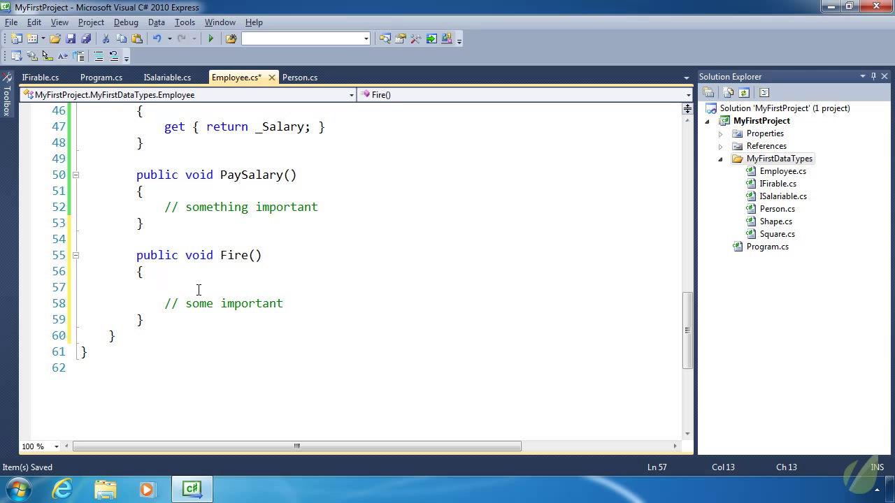
type("_Salary =")
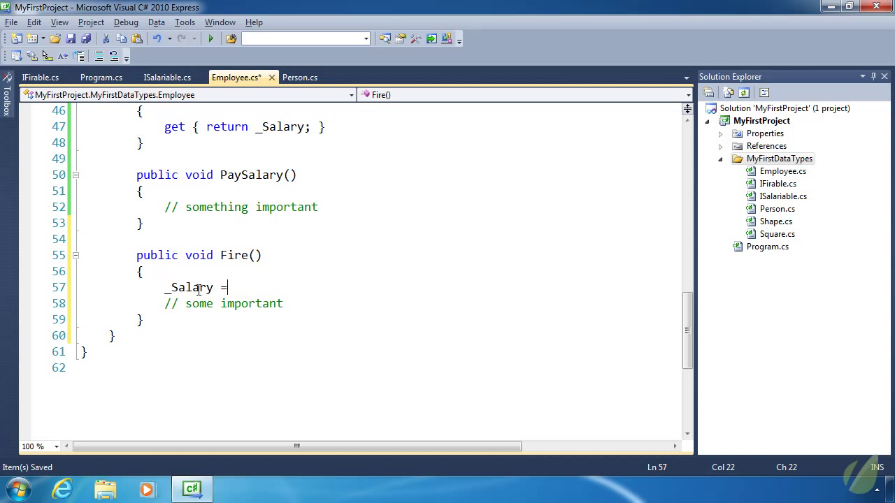
type("0;")
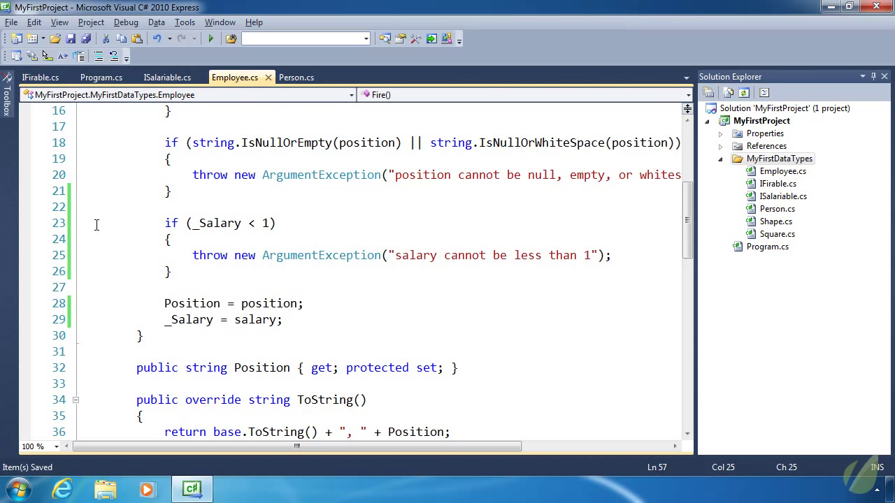
double_click(215, 223)
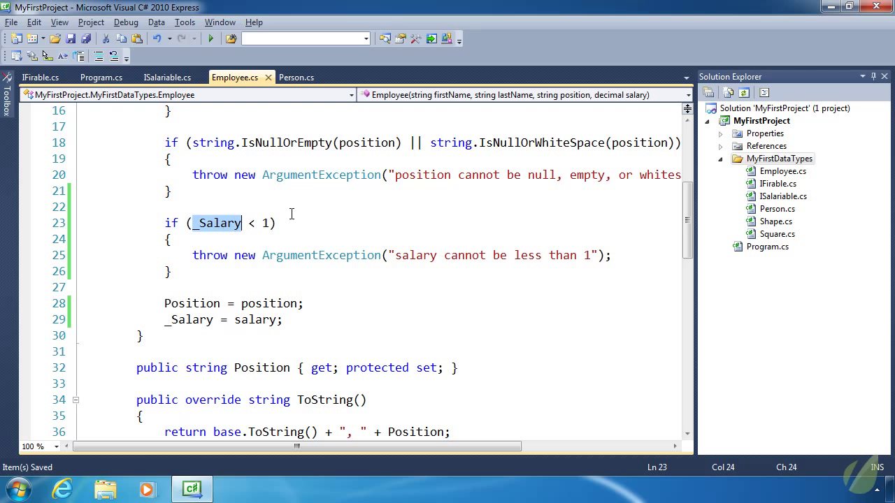
scroll("down", 3)
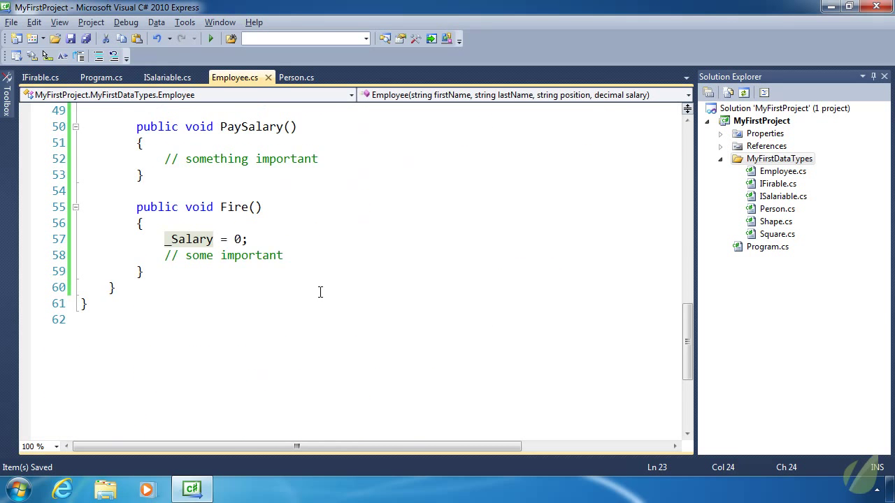